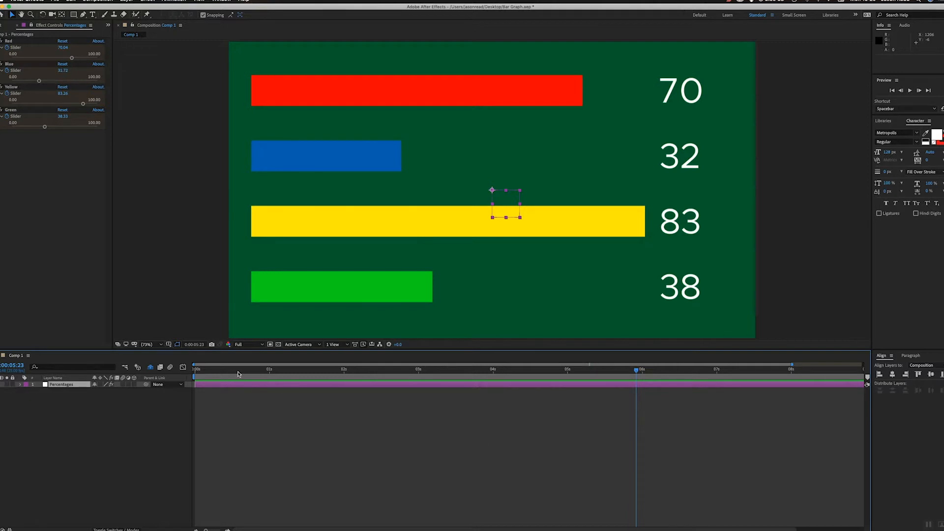
From the start of the comp, set the Red slider so the red bar reads 74
{"action": "key", "text": "space"}
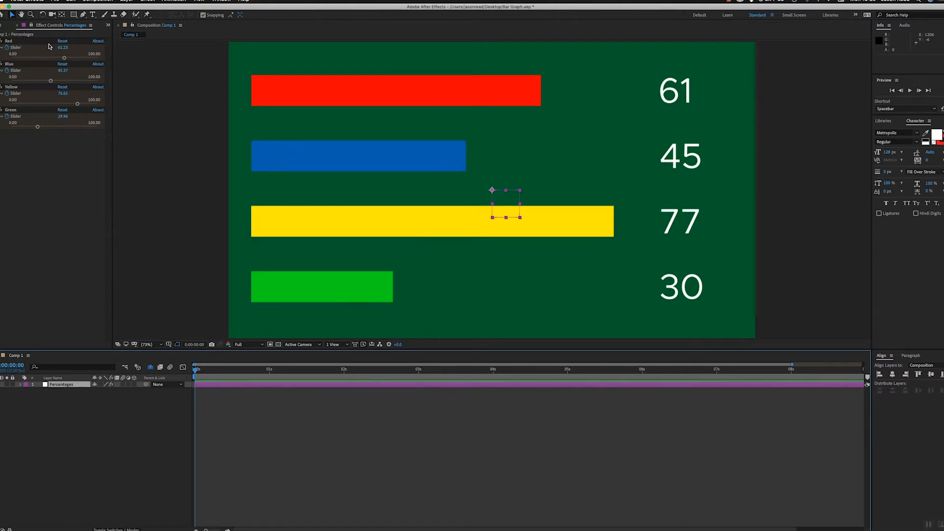
{"action": "left_click_drag", "start_coordinate": [63, 58], "coordinate": [57, 58]}
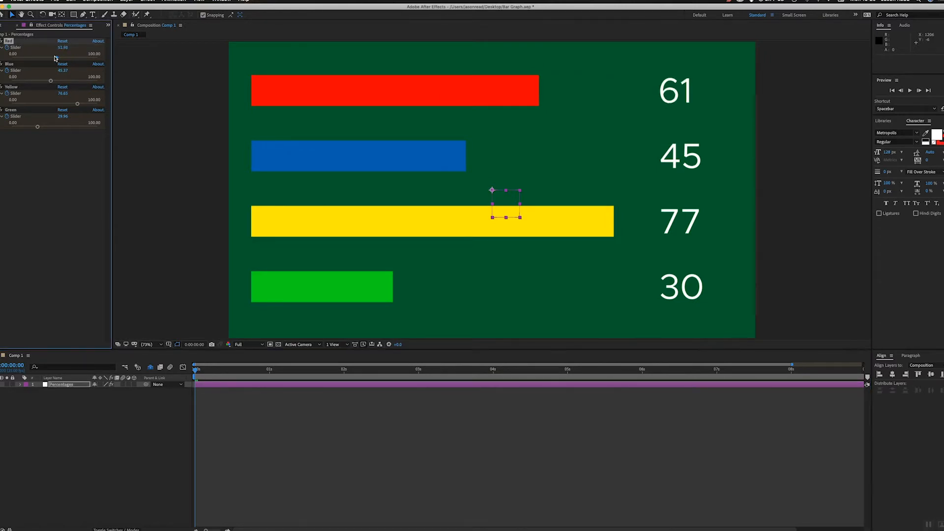
{"action": "left_click_drag", "start_coordinate": [50, 53], "coordinate": [74, 53]}
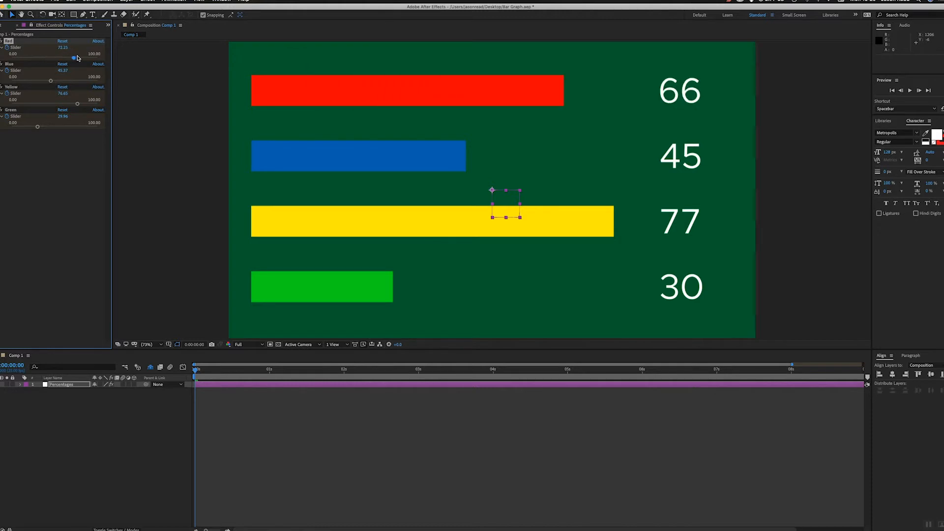
{"action": "left_click_drag", "start_coordinate": [74, 57], "coordinate": [102, 57]}
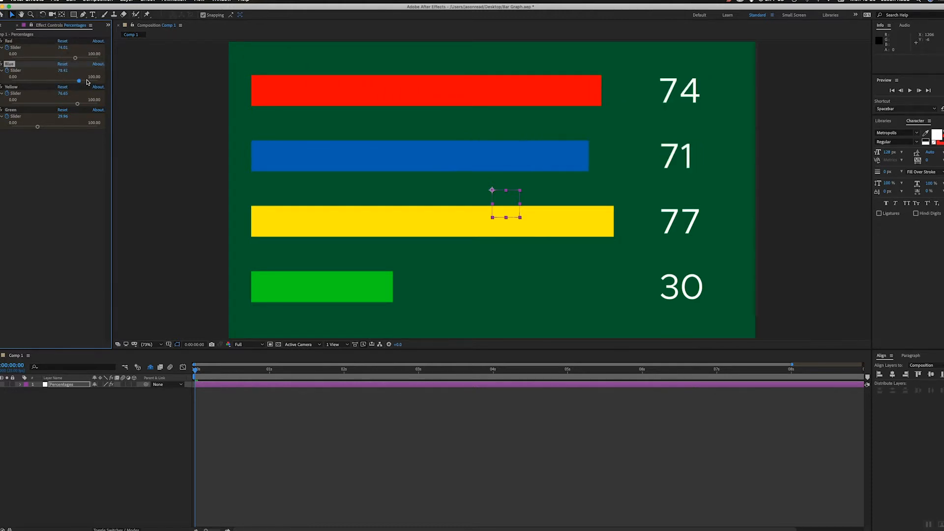
Set the Blue, Yellow and Green sliders to 82, 66 and 67
{"action": "left_click_drag", "start_coordinate": [78, 81], "coordinate": [81, 81]}
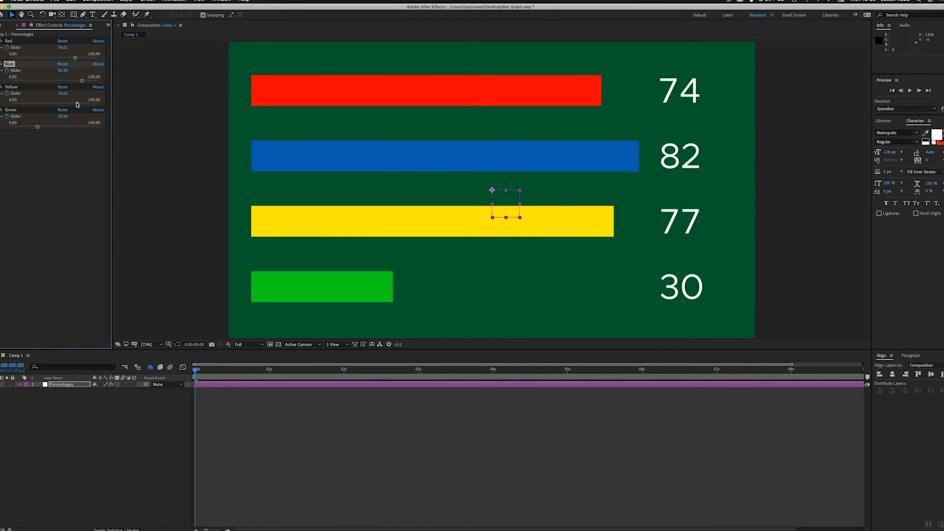
{"action": "left_click_drag", "start_coordinate": [69, 100], "coordinate": [68, 99]}
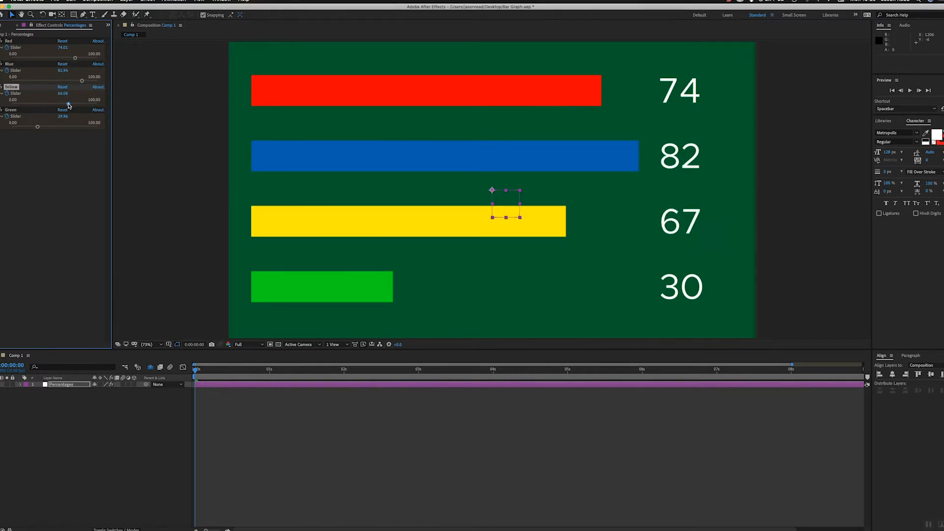
{"action": "left_click_drag", "start_coordinate": [37, 127], "coordinate": [68, 118]}
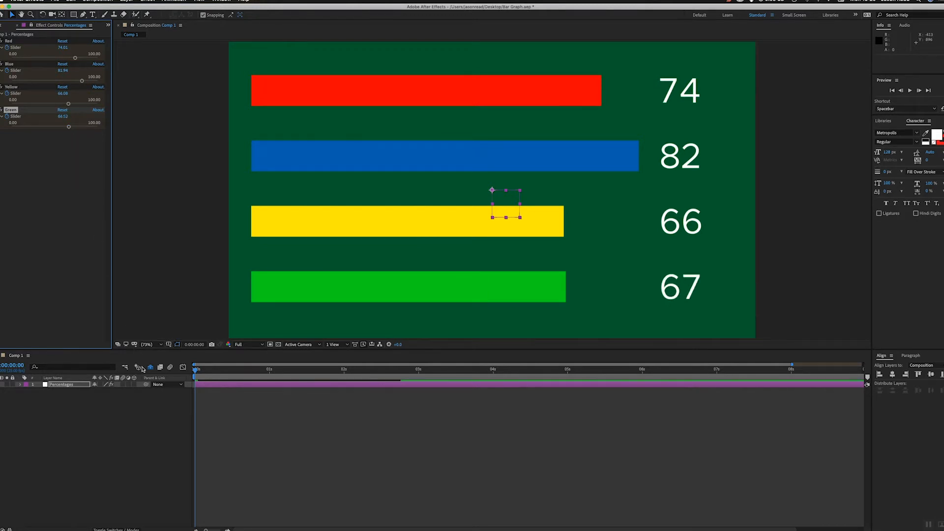
{"action": "mouse_move", "coordinate": [150, 375]}
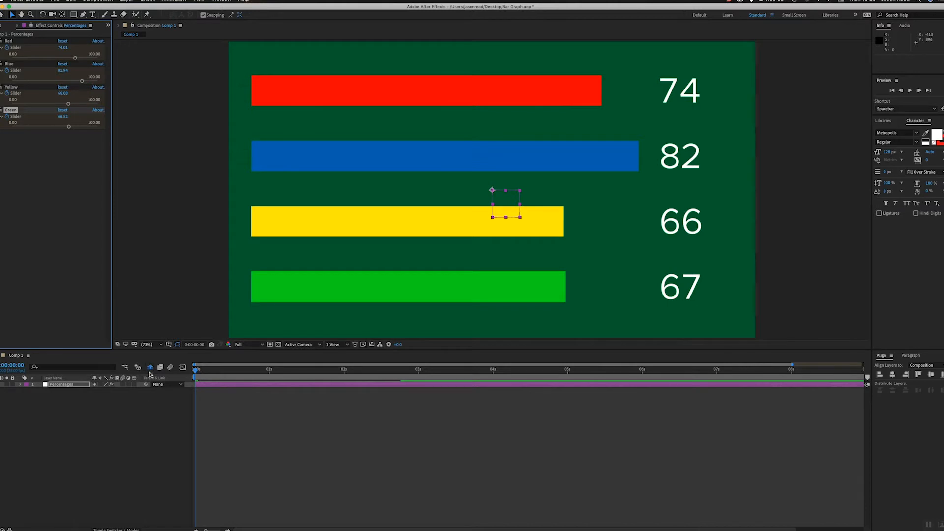
Reveal all shy layers in the Comp 1 timeline and nudge the green bar to 68
{"action": "left_click", "coordinate": [151, 375]}
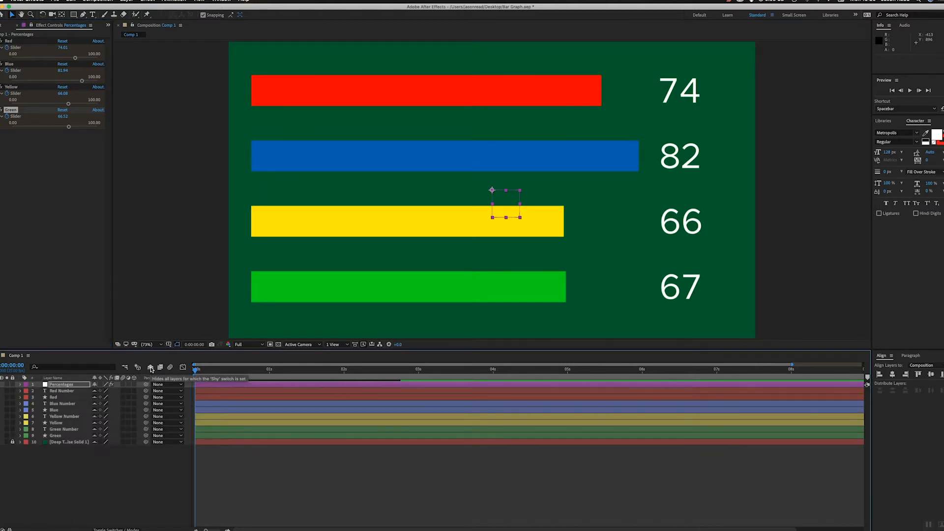
{"action": "mouse_move", "coordinate": [221, 377]}
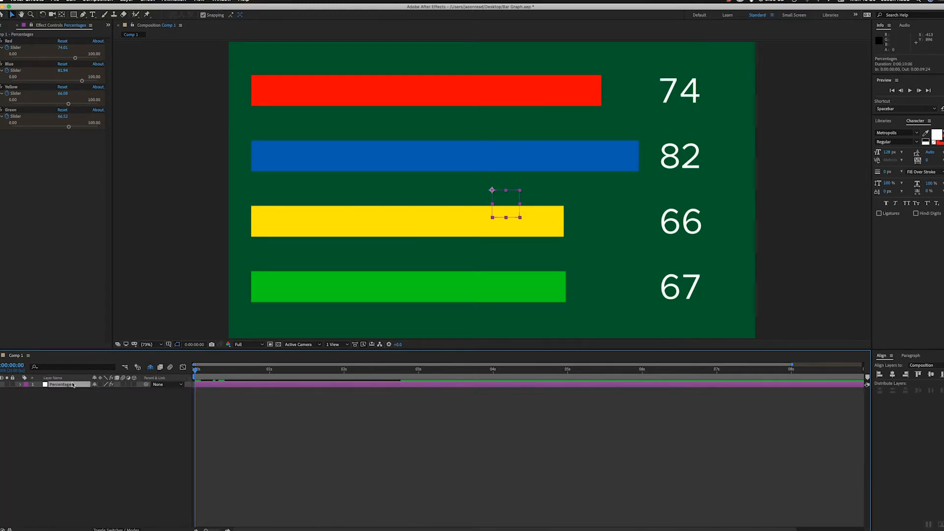
{"action": "left_click_drag", "start_coordinate": [81, 127], "coordinate": [76, 127]}
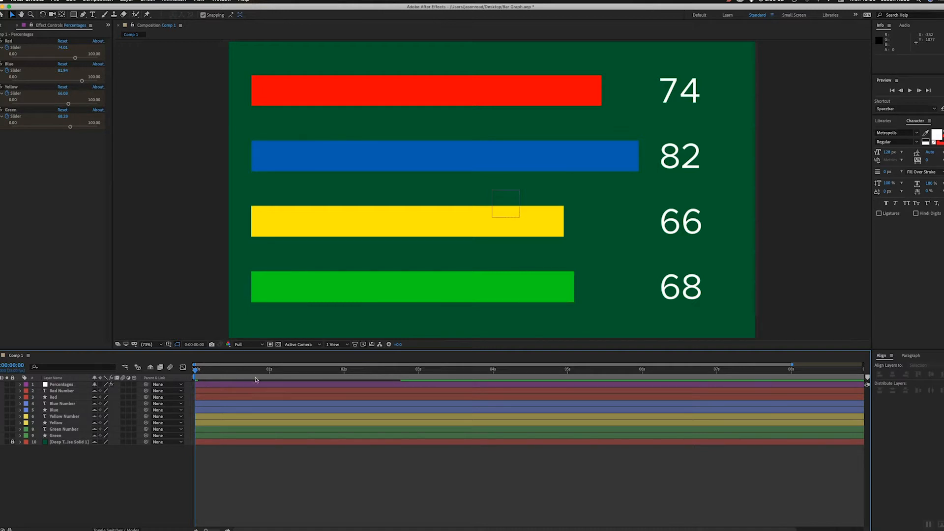
Toggle the green and blue bar layers' visibility to show which shape each controls
{"action": "left_click", "coordinate": [55, 436]}
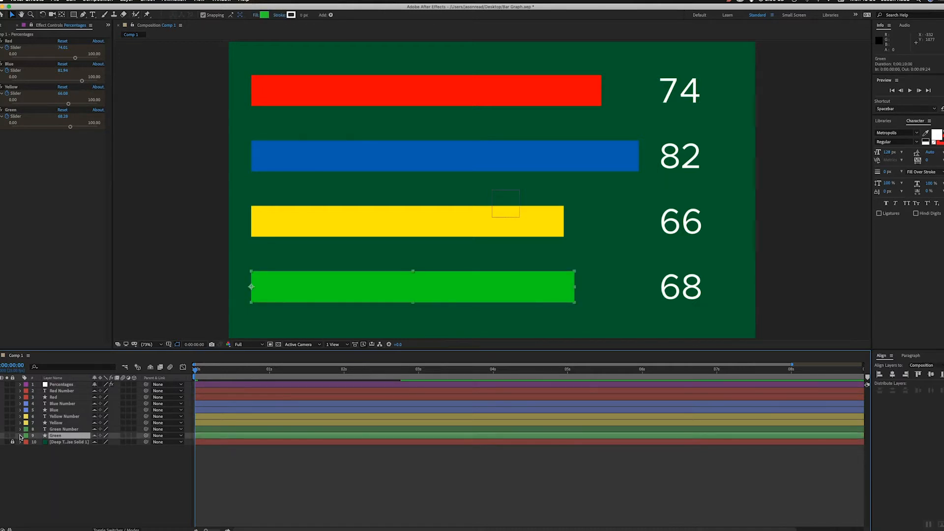
{"action": "left_click", "coordinate": [6, 436]}
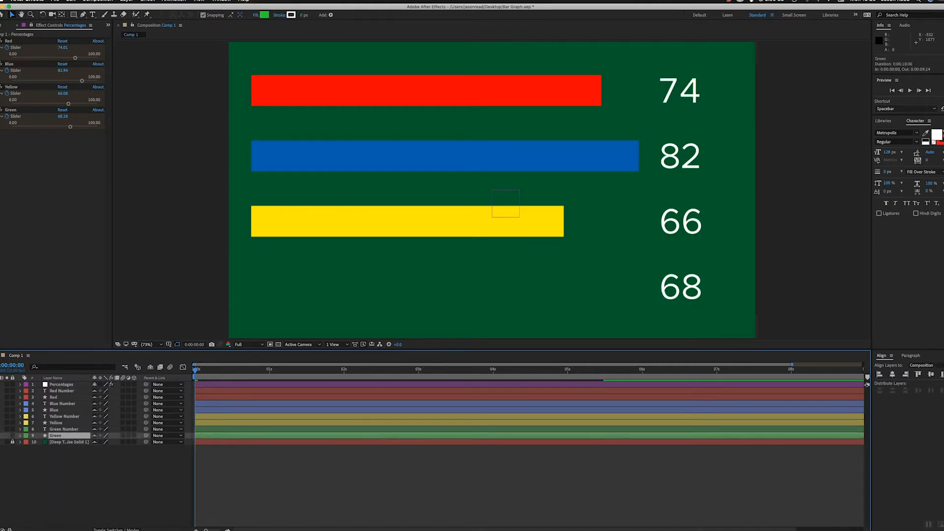
{"action": "left_click", "coordinate": [55, 435]}
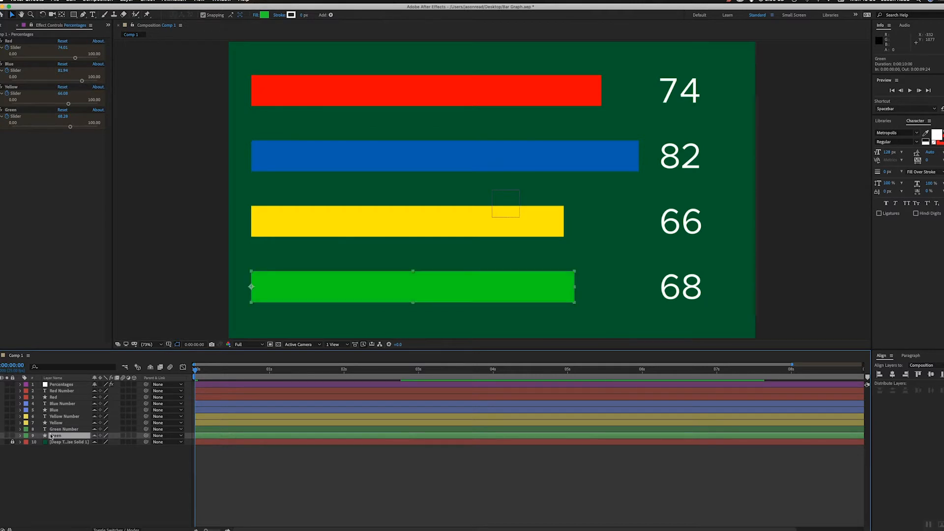
{"action": "left_click", "coordinate": [55, 422]}
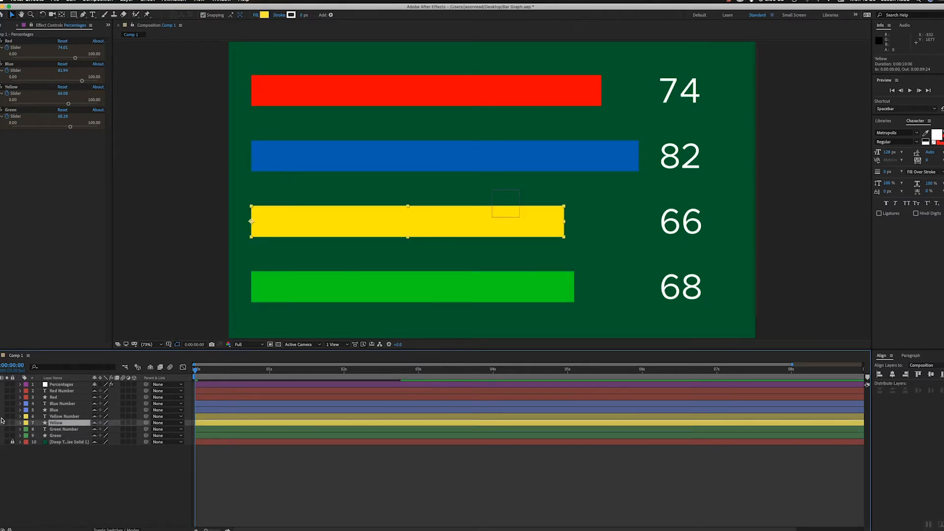
{"action": "left_click", "coordinate": [54, 410]}
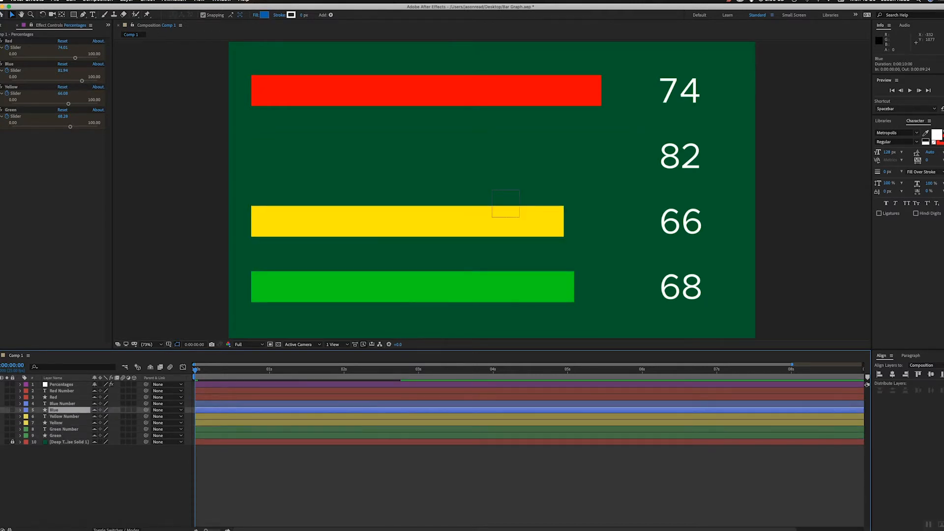
{"action": "left_click", "coordinate": [54, 396]}
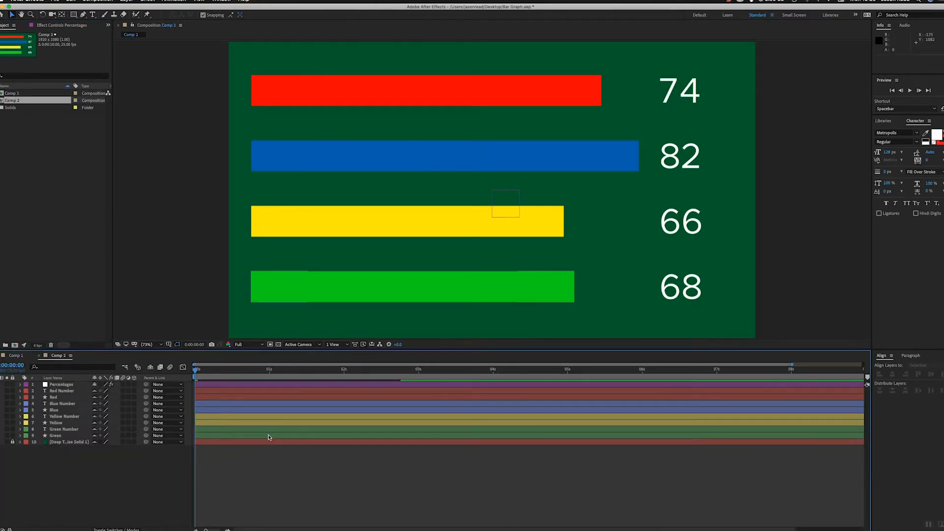
In the duplicated Comp 2, select and remove every layer except the dark green solid
{"action": "left_click", "coordinate": [55, 435]}
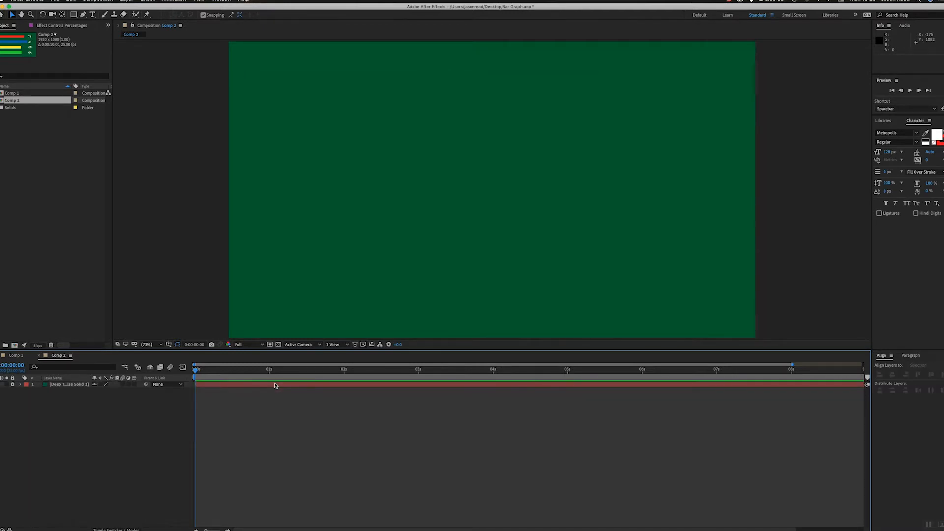
{"action": "mouse_move", "coordinate": [256, 81]}
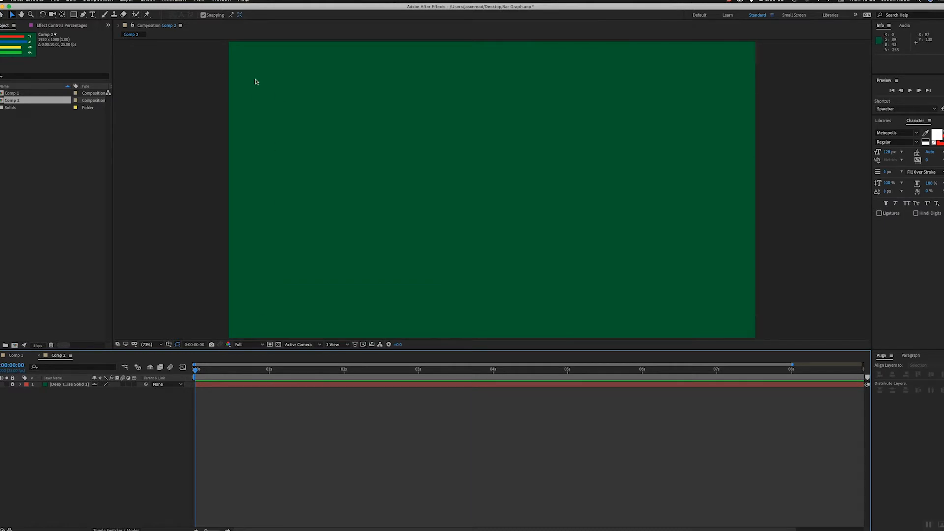
{"action": "mouse_move", "coordinate": [460, 93]}
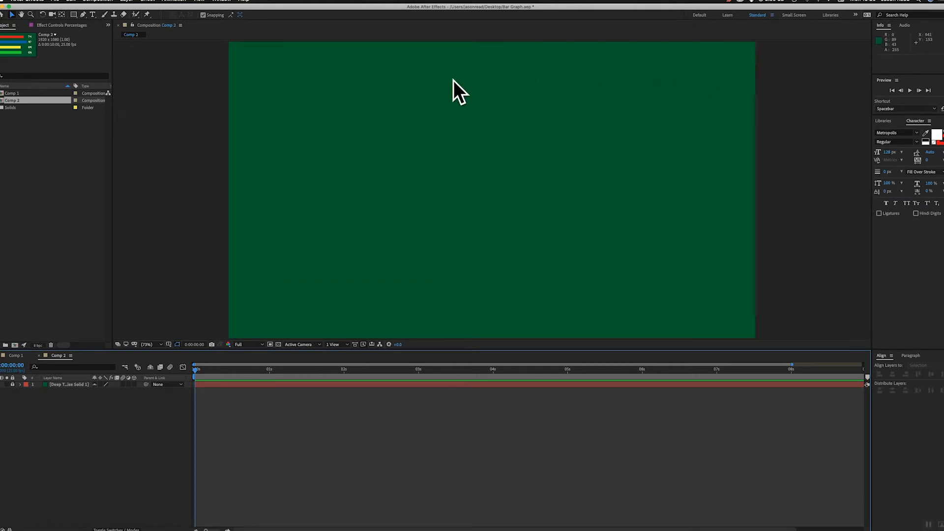
{"action": "mouse_move", "coordinate": [482, 91]}
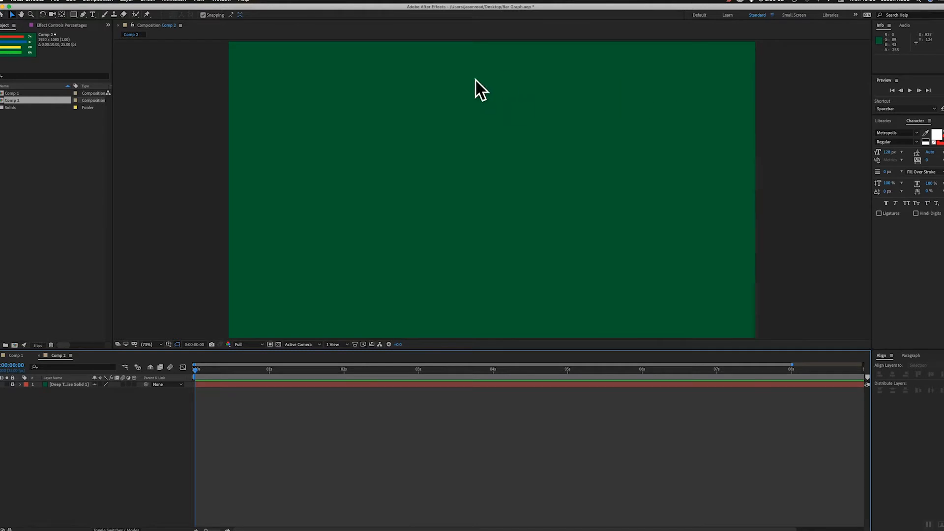
{"action": "mouse_move", "coordinate": [607, 296]}
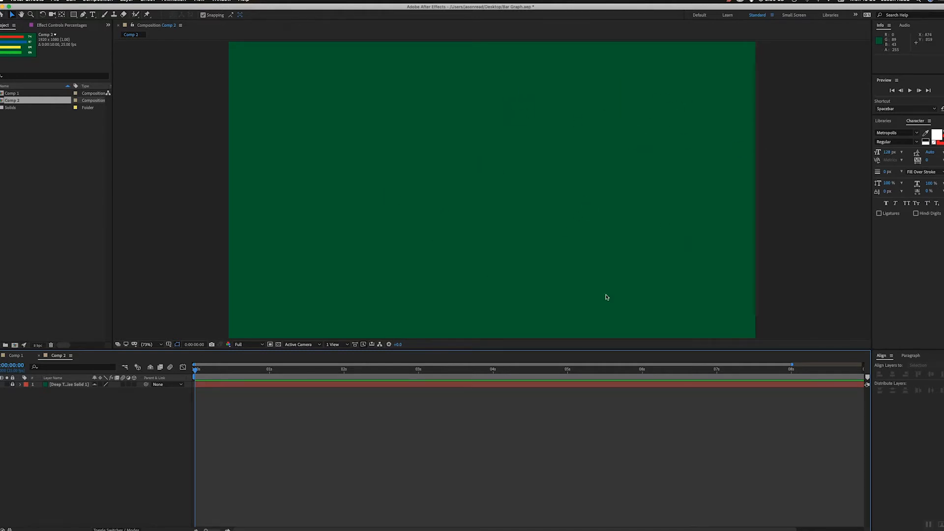
{"action": "mouse_move", "coordinate": [581, 151]}
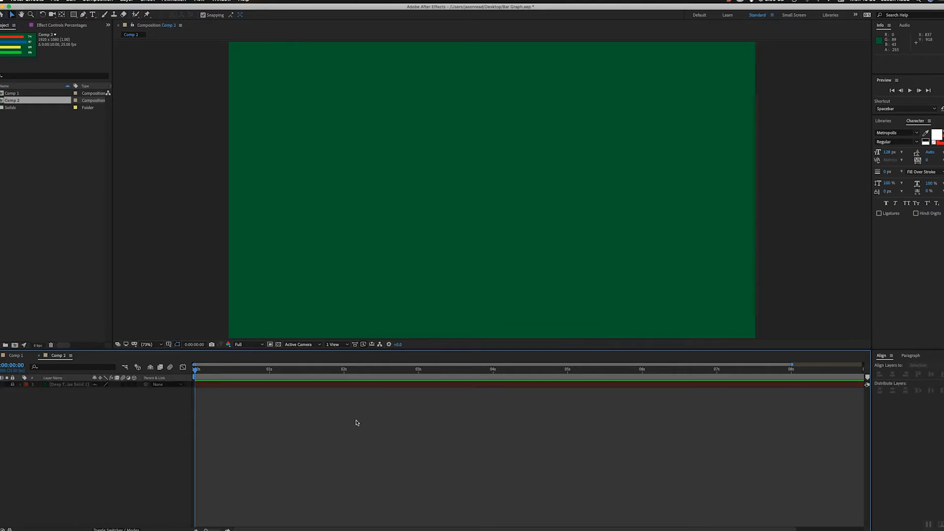
Choose the Rectangle Tool and set its fill colour to red for a new bar
{"action": "left_click", "coordinate": [68, 384]}
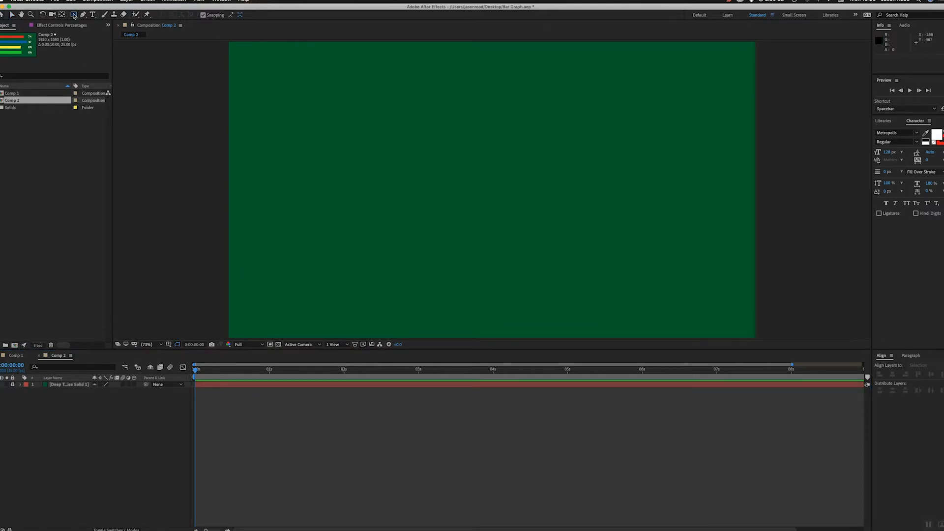
{"action": "left_click", "coordinate": [74, 14]}
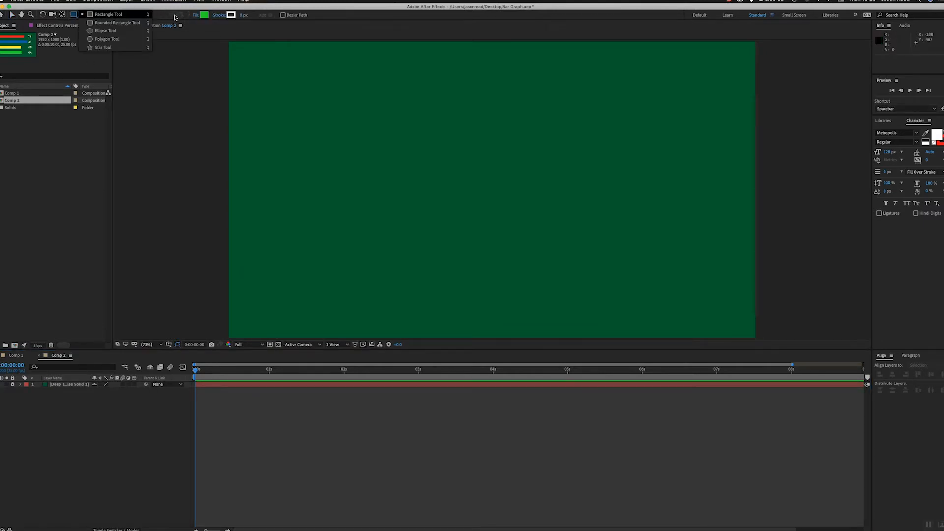
{"action": "left_click", "coordinate": [204, 15]}
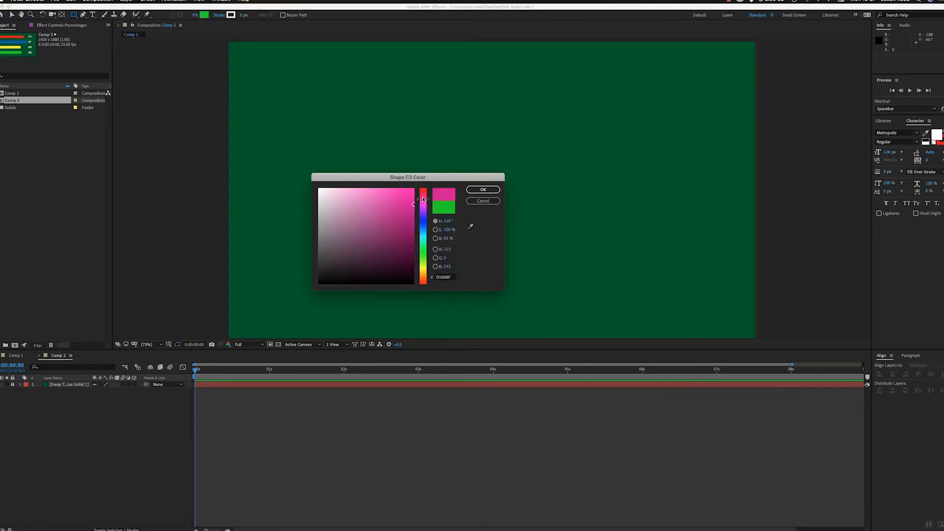
{"action": "left_click", "coordinate": [482, 190]}
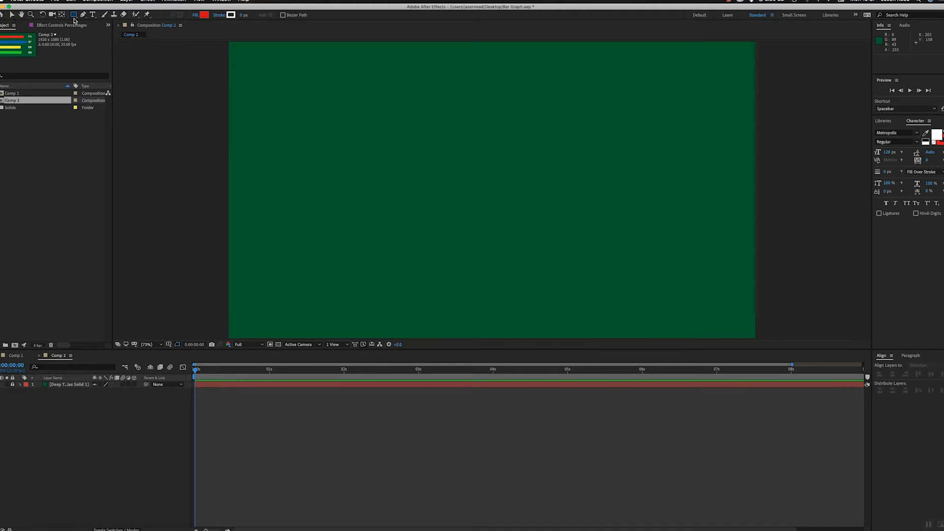
{"action": "mouse_move", "coordinate": [241, 67]}
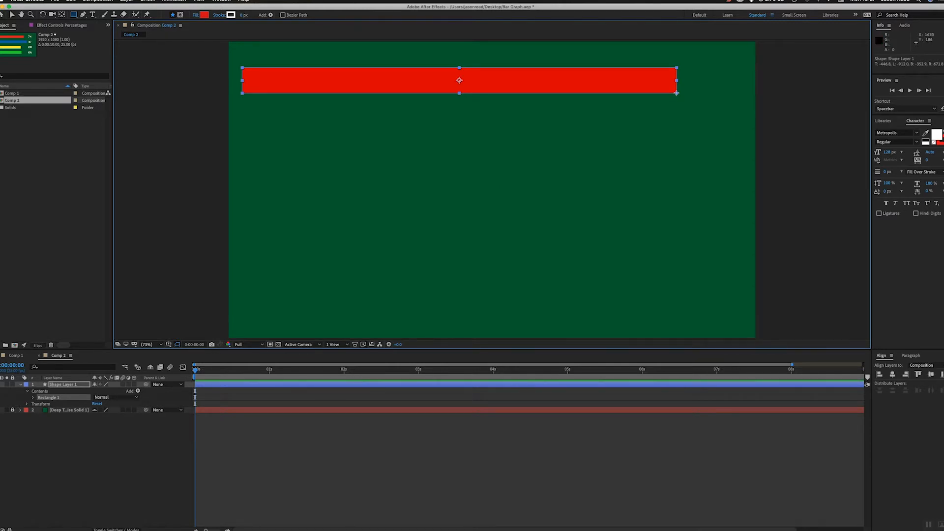
{"action": "mouse_move", "coordinate": [422, 84]}
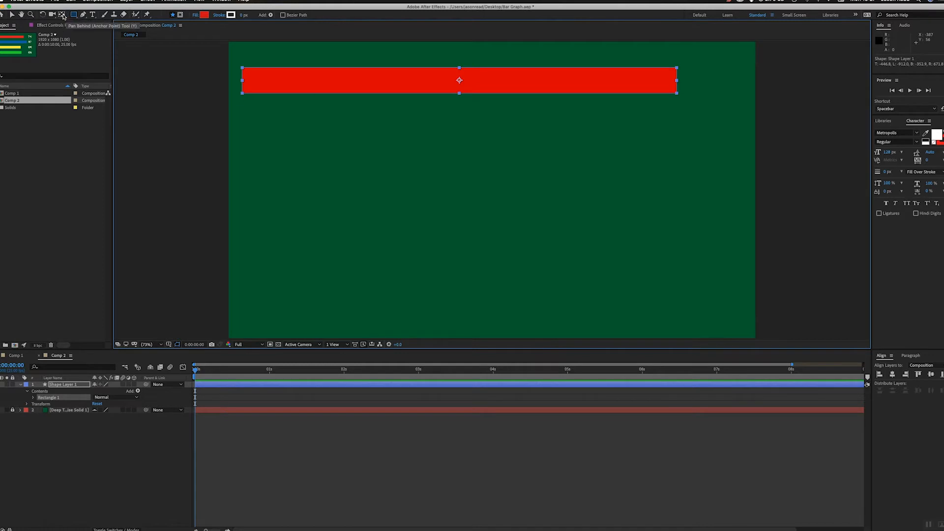
Position the red rectangle shape layer near the top-left of Comp 2
{"action": "left_click", "coordinate": [63, 15]}
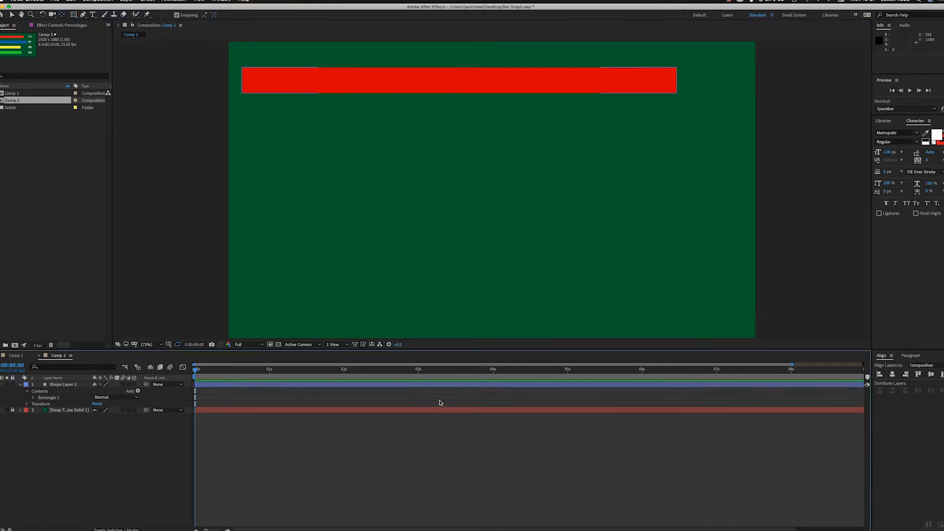
{"action": "left_click", "coordinate": [458, 80]}
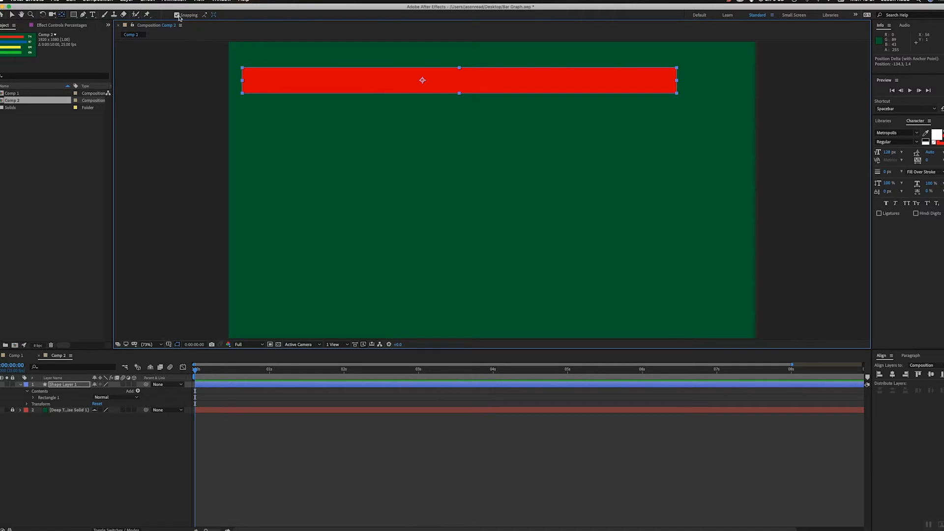
{"action": "mouse_move", "coordinate": [423, 83]}
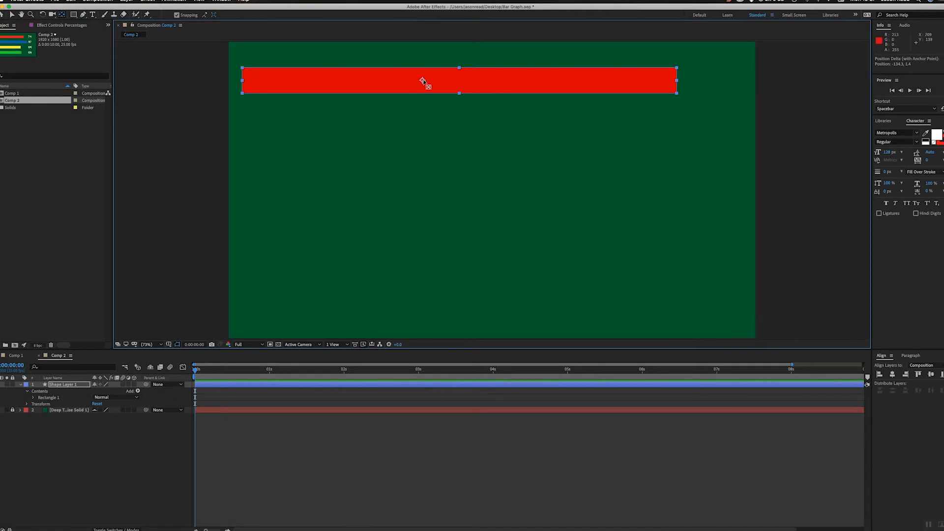
{"action": "mouse_move", "coordinate": [424, 86]}
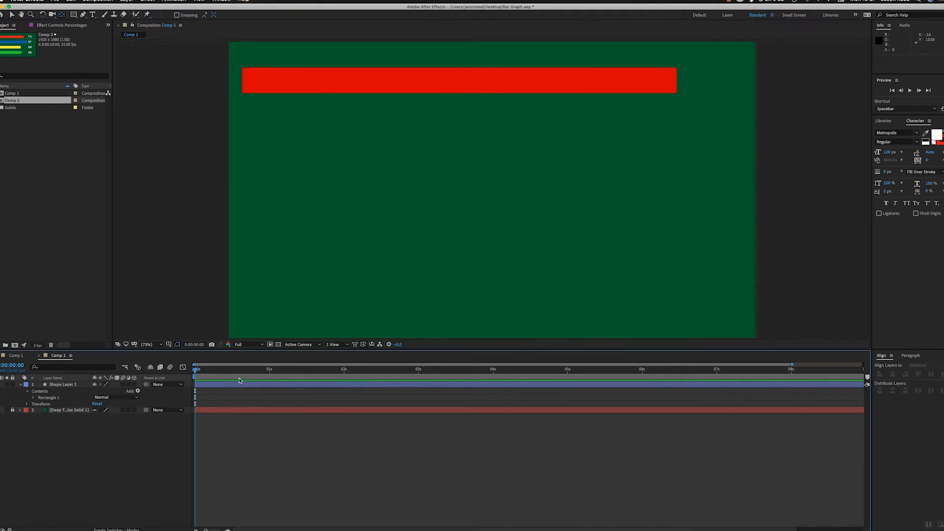
Duplicate the red bar to four copies and distribute them evenly down the frame with Align
{"action": "left_click", "coordinate": [63, 385]}
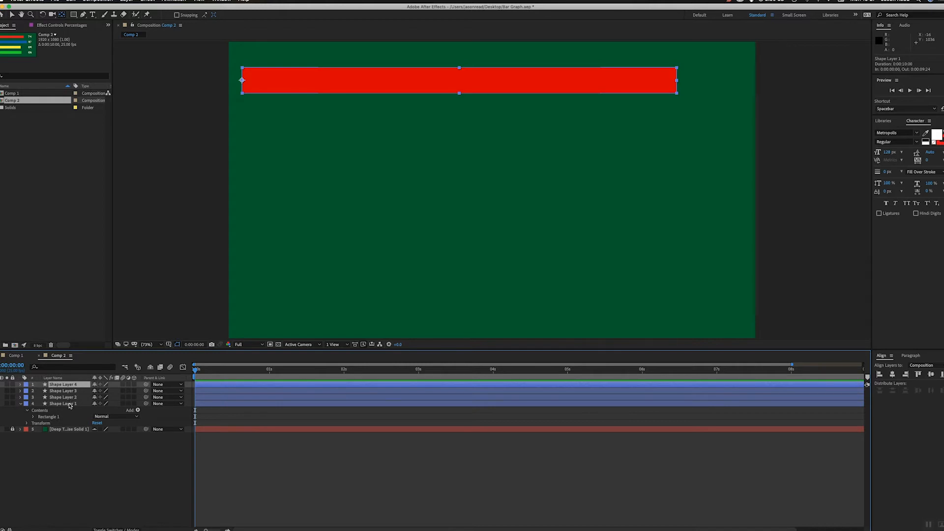
{"action": "left_click", "coordinate": [63, 403]}
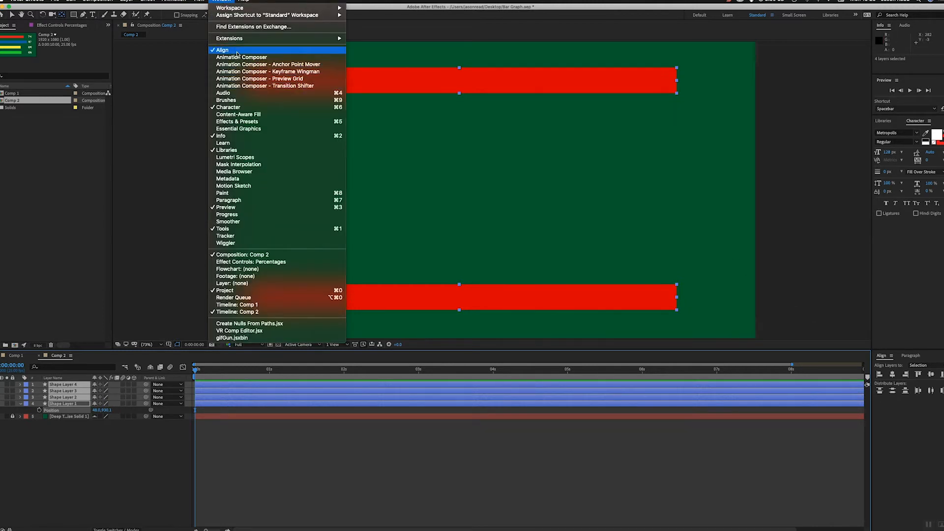
{"action": "left_click", "coordinate": [221, 49]}
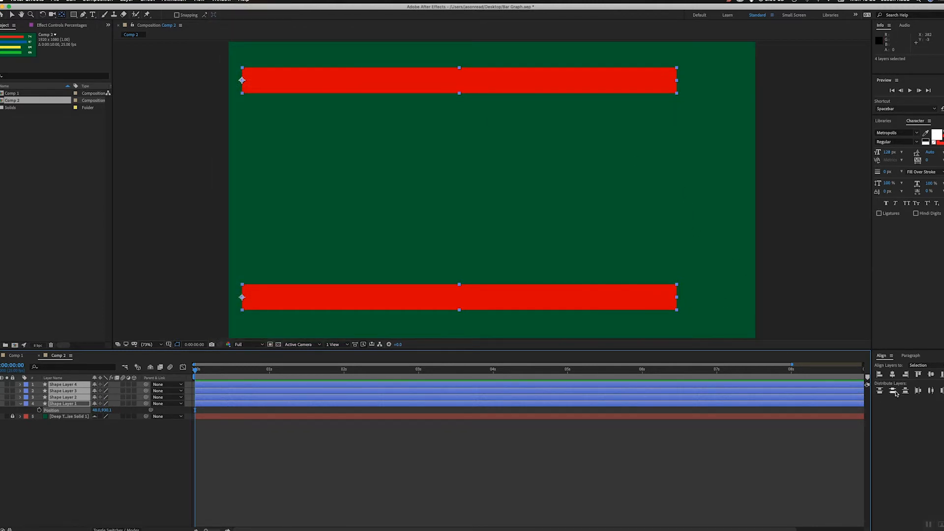
{"action": "left_click", "coordinate": [894, 392]}
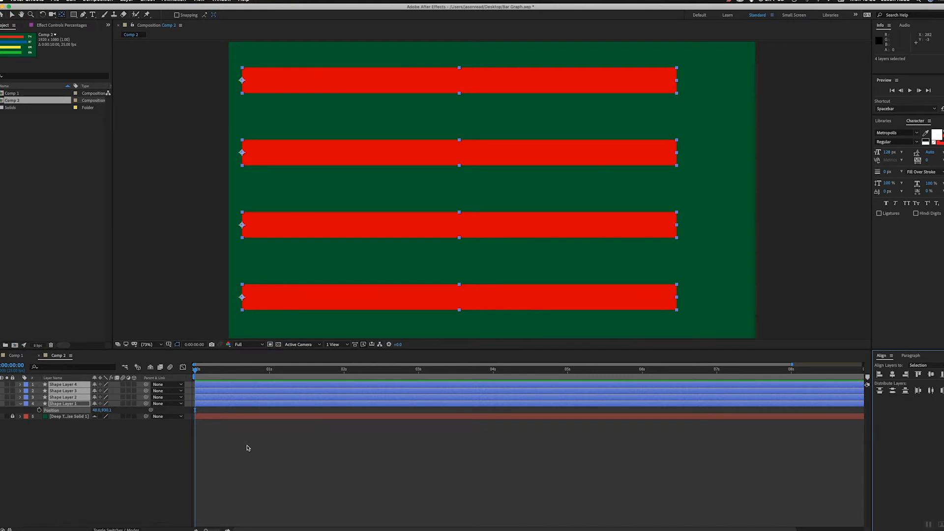
{"action": "left_click", "coordinate": [63, 390]}
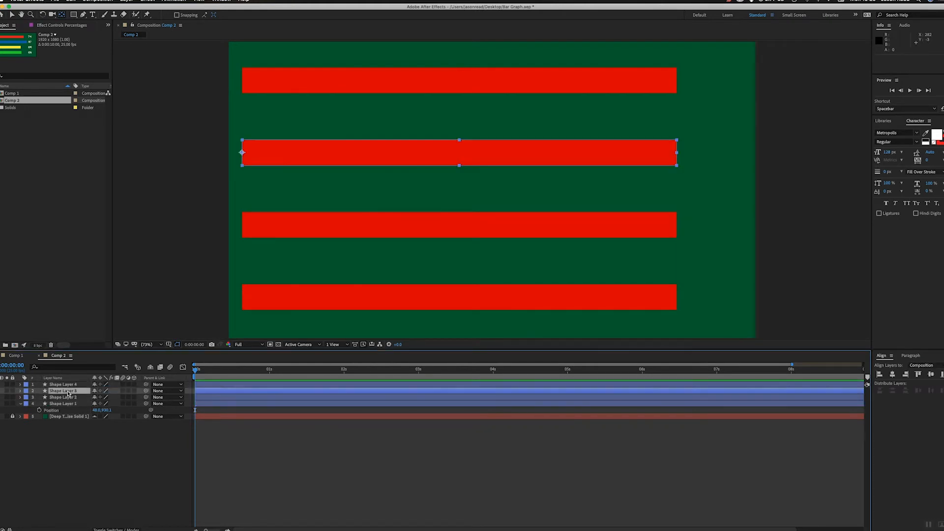
{"action": "left_click", "coordinate": [62, 403]}
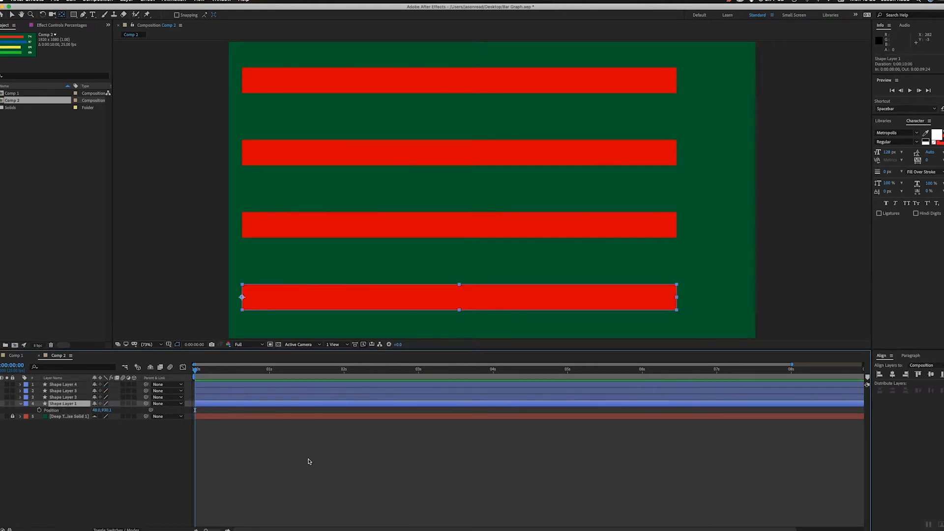
Give the second bar from the top a blue fill
{"action": "left_click", "coordinate": [63, 385]}
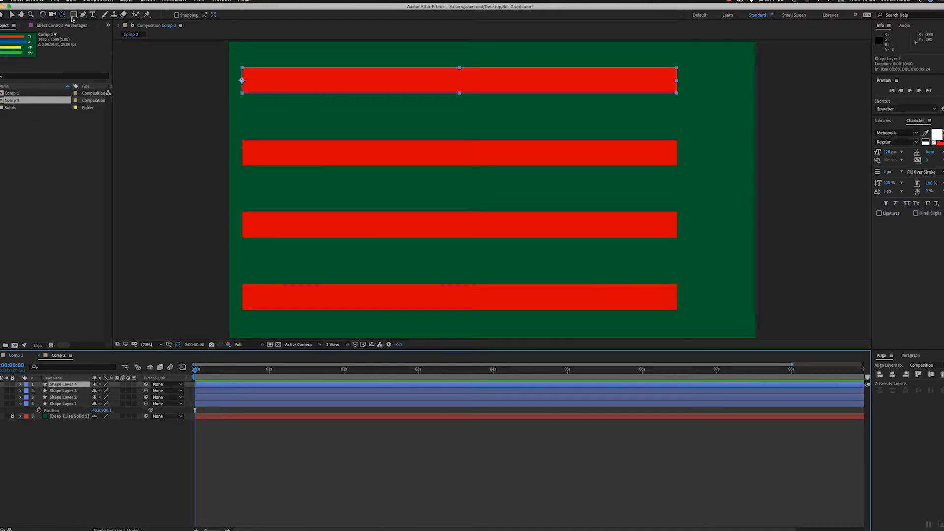
{"action": "left_click", "coordinate": [62, 391]}
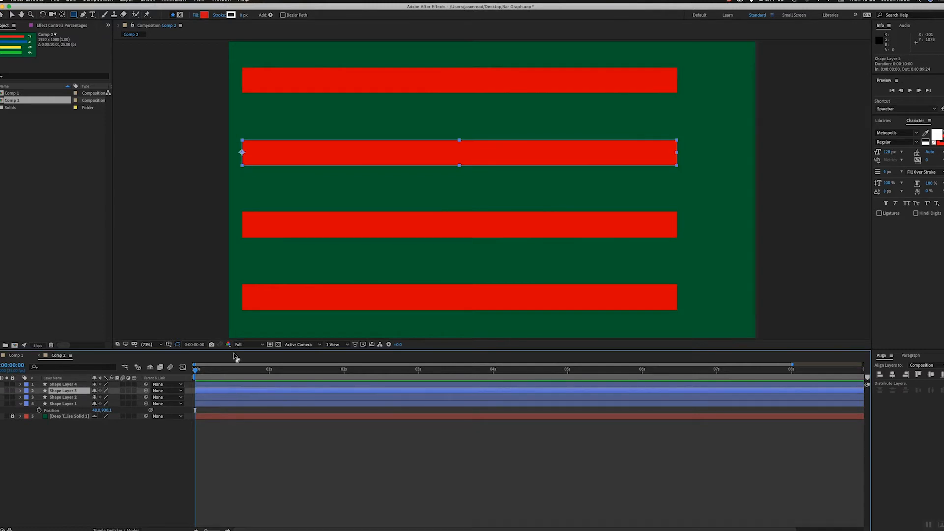
{"action": "left_click", "coordinate": [204, 14]}
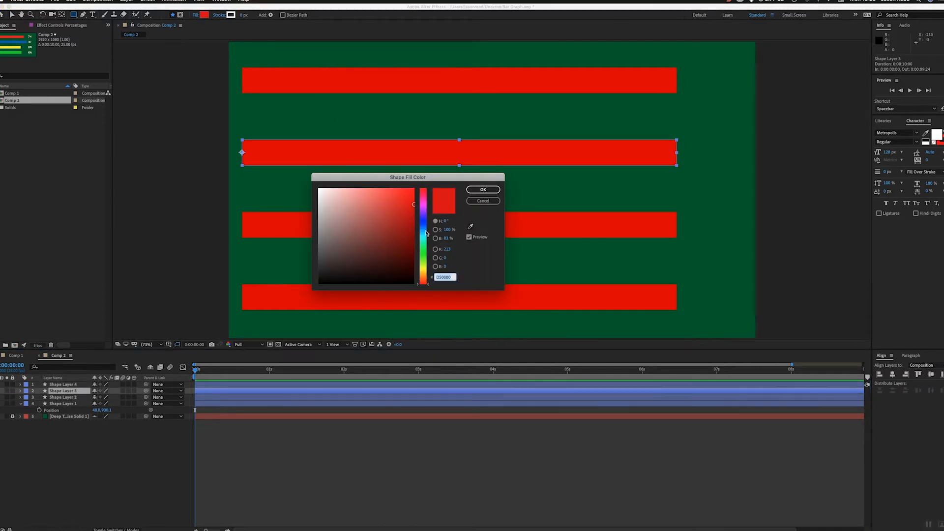
{"action": "left_click", "coordinate": [482, 190]}
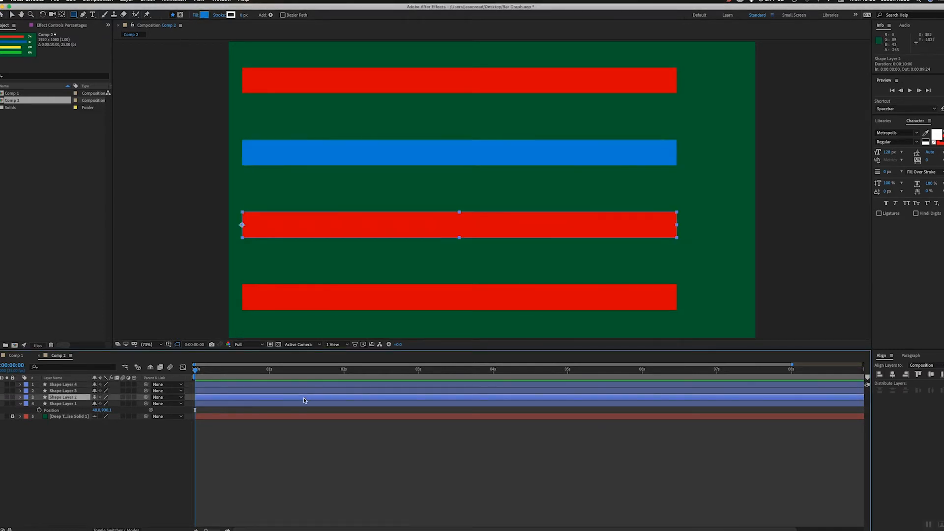
Give the third bar a green fill and the bottom bar an orange fill
{"action": "left_click", "coordinate": [205, 15]}
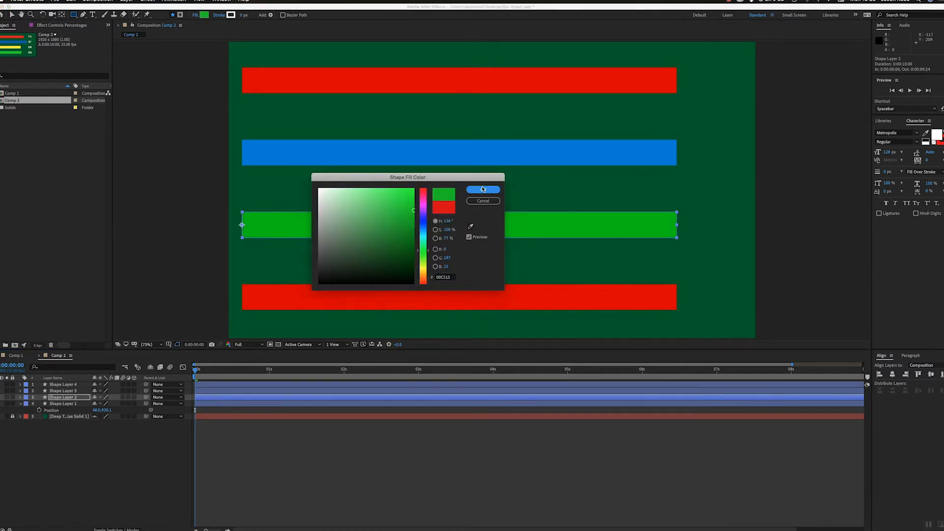
{"action": "left_click", "coordinate": [483, 189]}
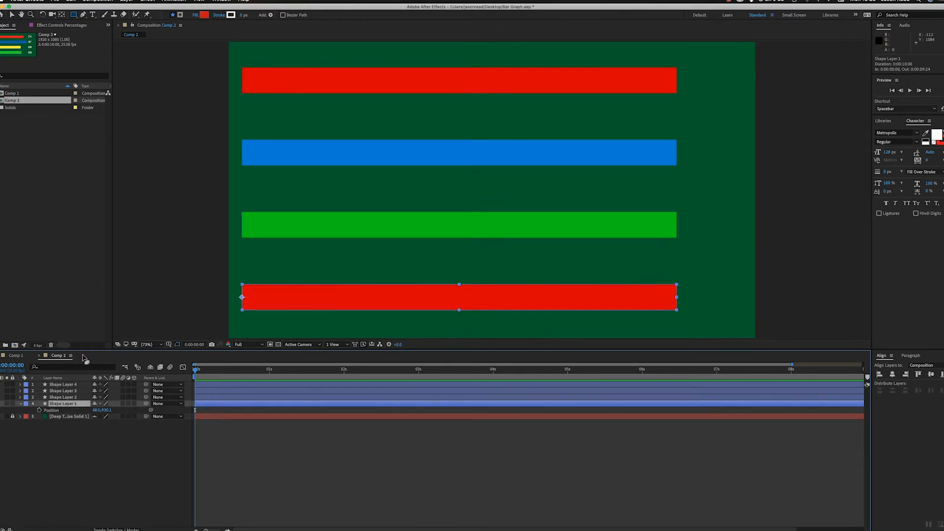
{"action": "left_click", "coordinate": [207, 15]}
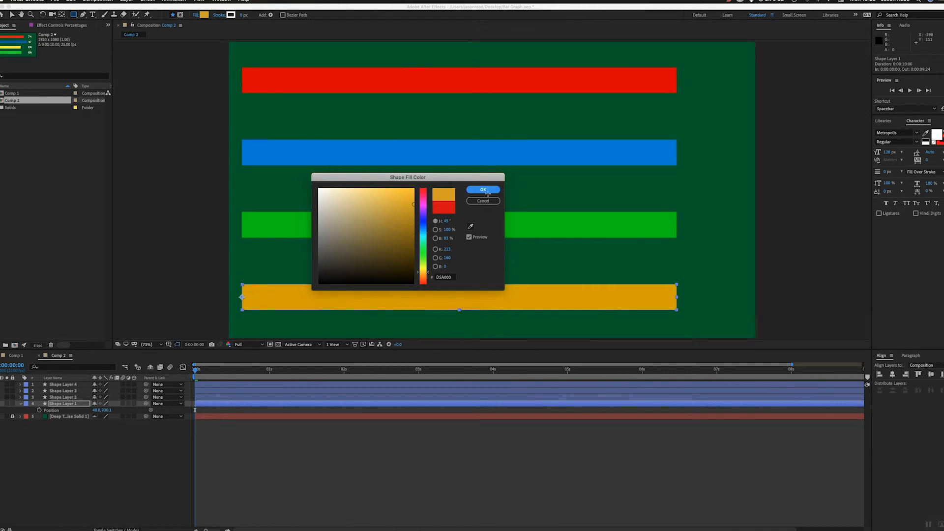
{"action": "left_click", "coordinate": [483, 190]}
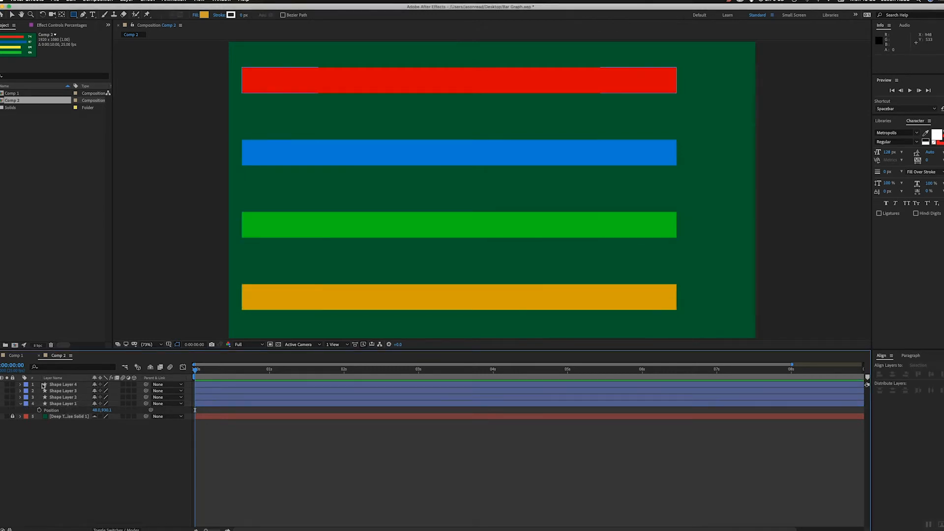
{"action": "left_click", "coordinate": [15, 355]}
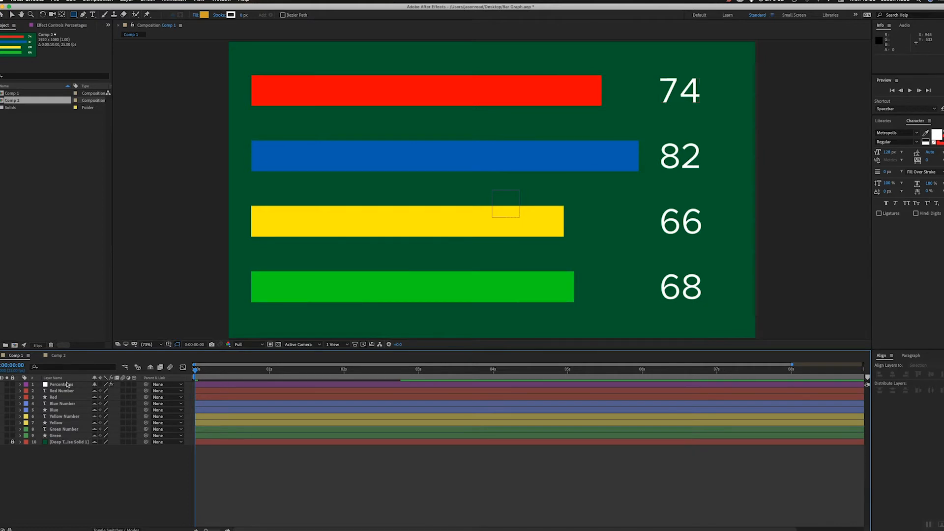
{"action": "left_click", "coordinate": [57, 355]}
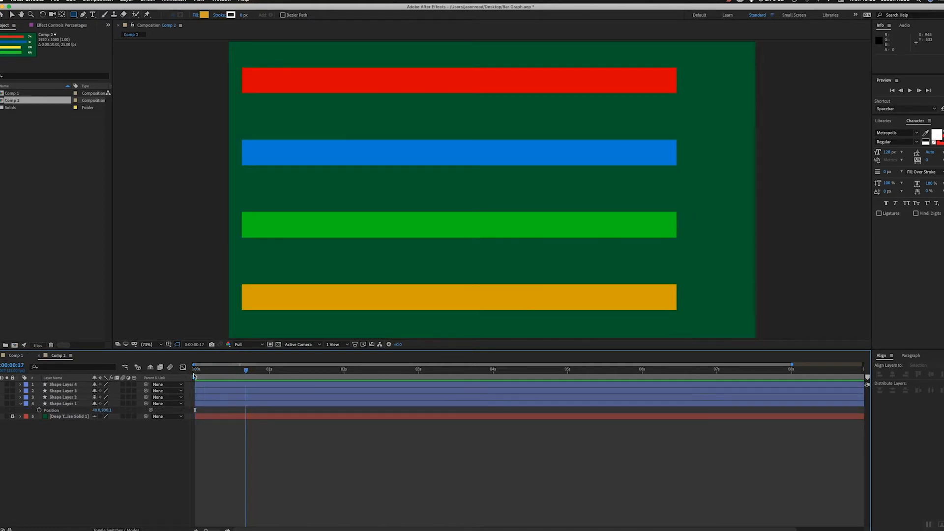
{"action": "left_click", "coordinate": [194, 368]}
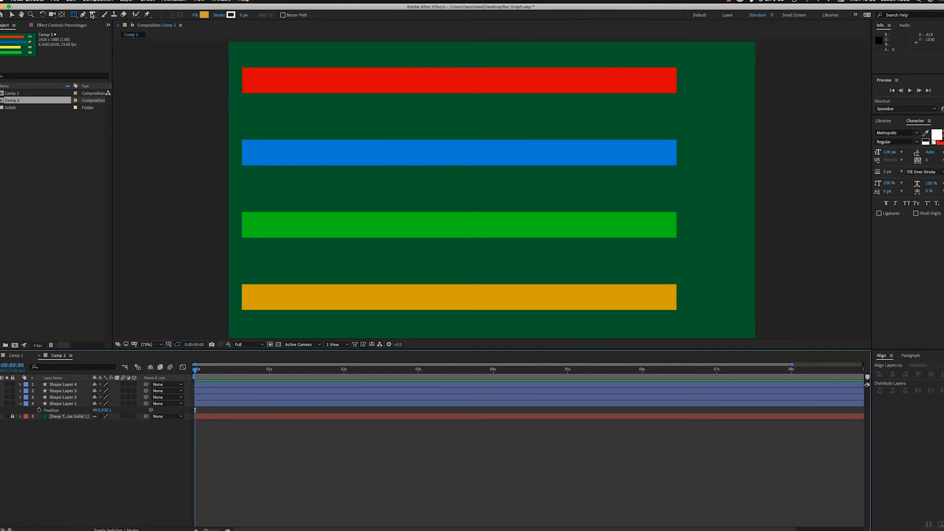
Add a white '100' text label beside the red bar and copy it beside each other bar
{"action": "left_click", "coordinate": [93, 15]}
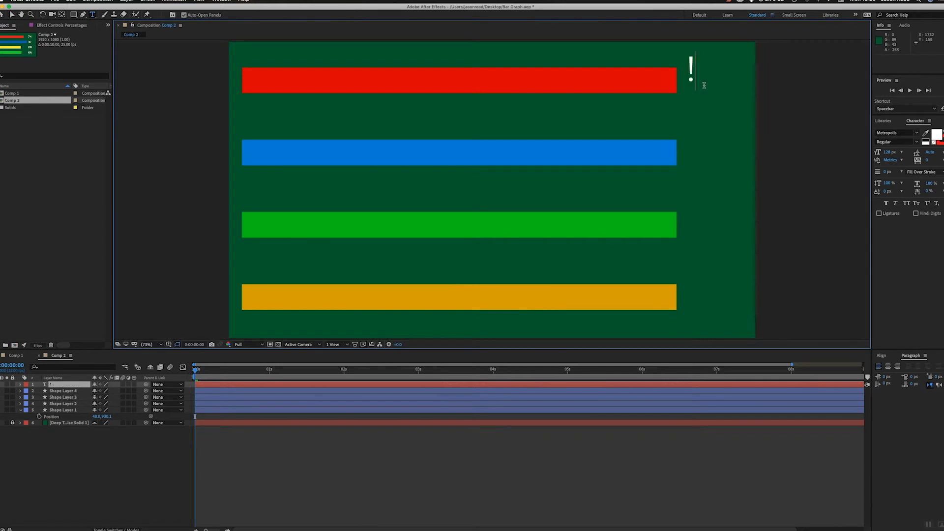
{"action": "type", "text": ")"}
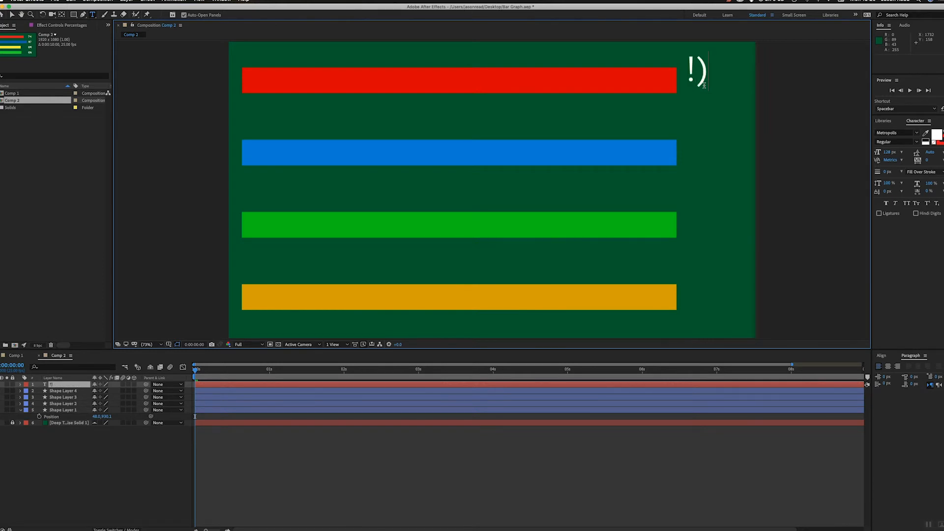
{"action": "type", "text": "100"}
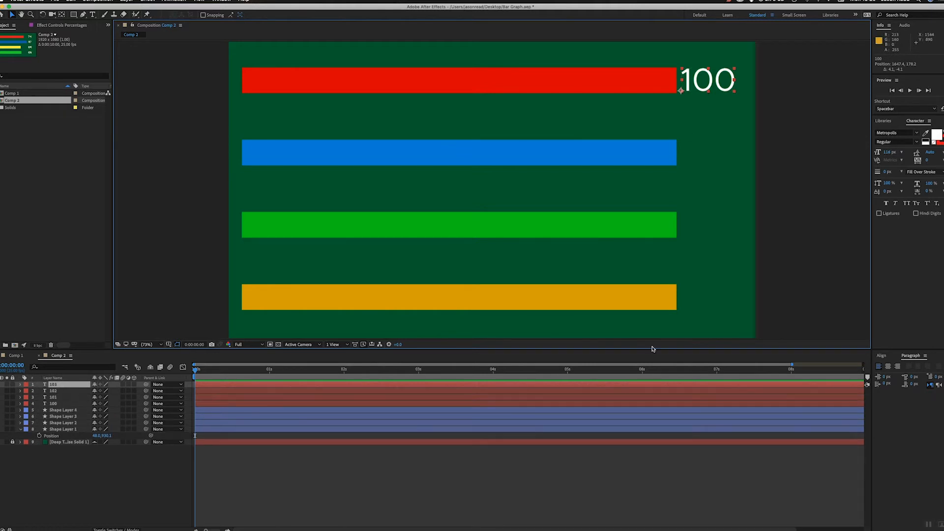
{"action": "left_click", "coordinate": [53, 404]}
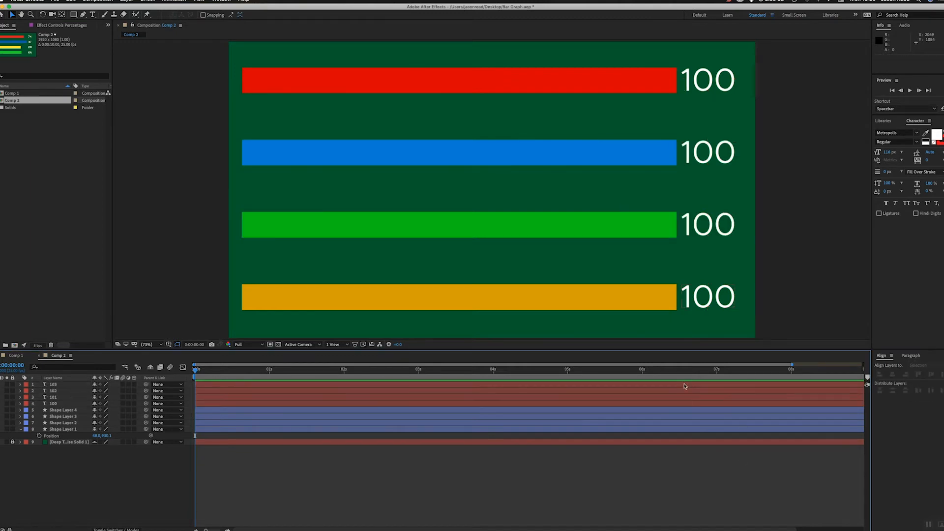
Stack each number label above its bar layer and give the red pair a matching label colour
{"action": "left_click", "coordinate": [54, 398]}
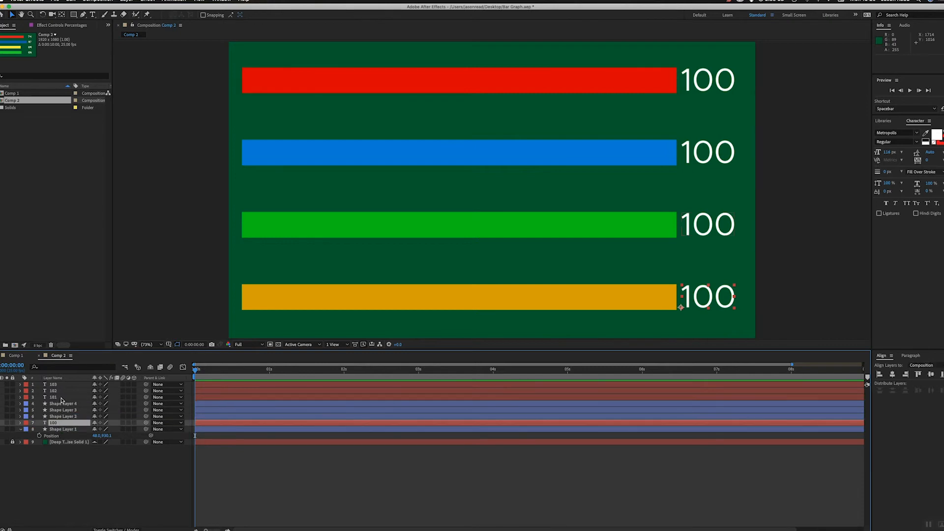
{"action": "left_click", "coordinate": [53, 391]}
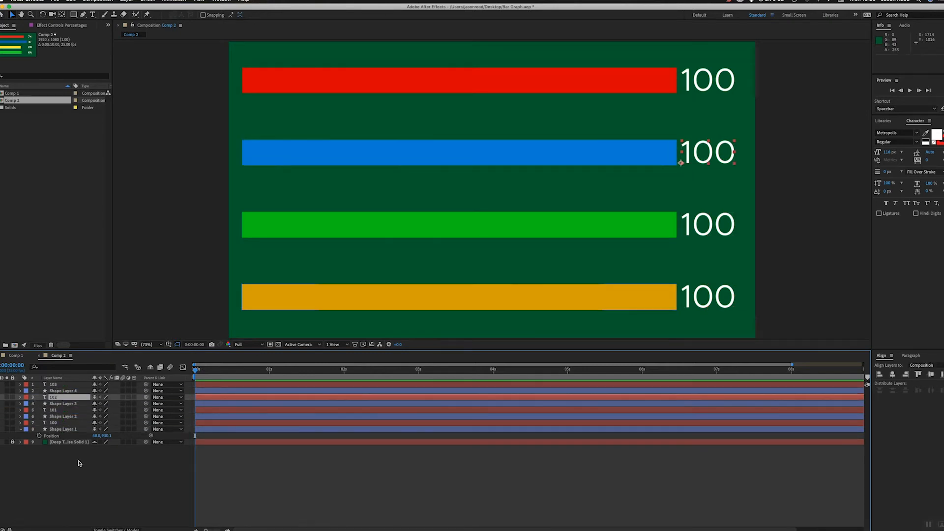
{"action": "left_click", "coordinate": [54, 384]}
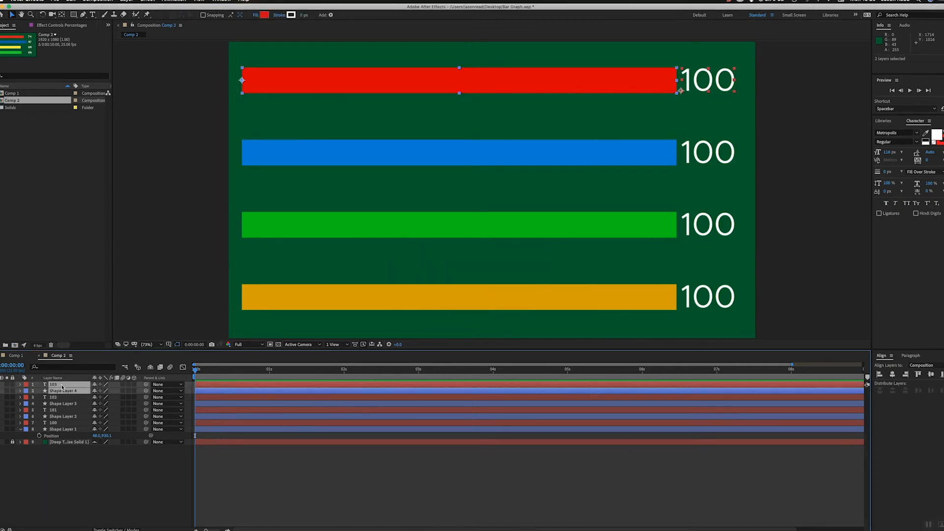
{"action": "left_click", "coordinate": [26, 385]}
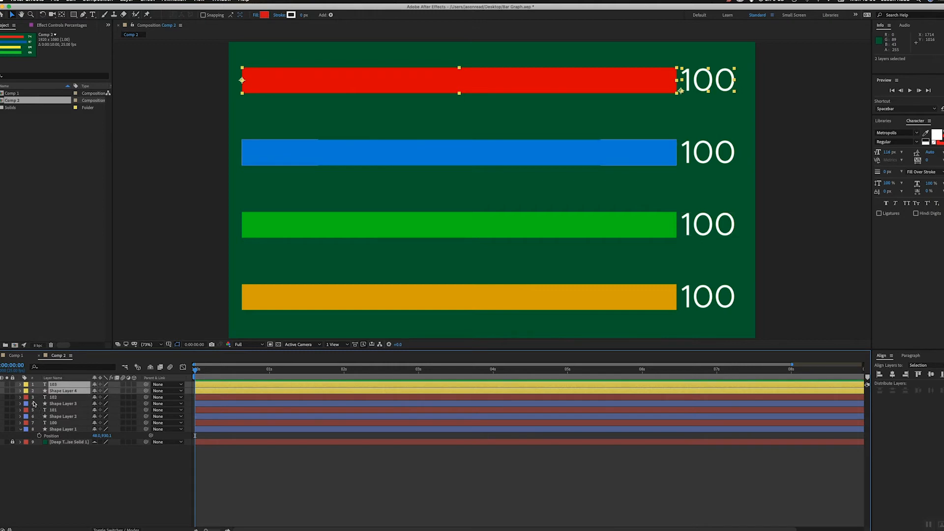
{"action": "right_click", "coordinate": [33, 403]}
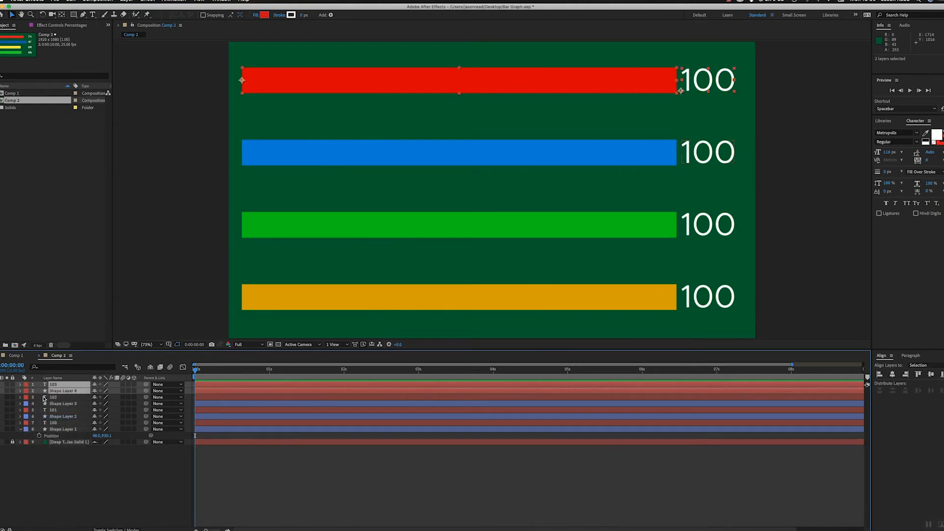
Give the blue, green and orange bar-and-label pairs matching label colours
{"action": "left_click", "coordinate": [63, 403]}
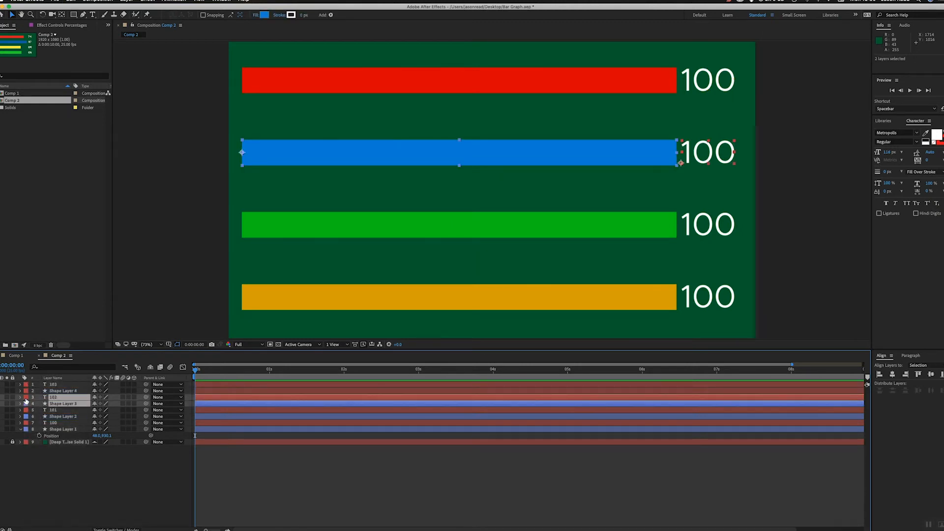
{"action": "left_click", "coordinate": [27, 396]}
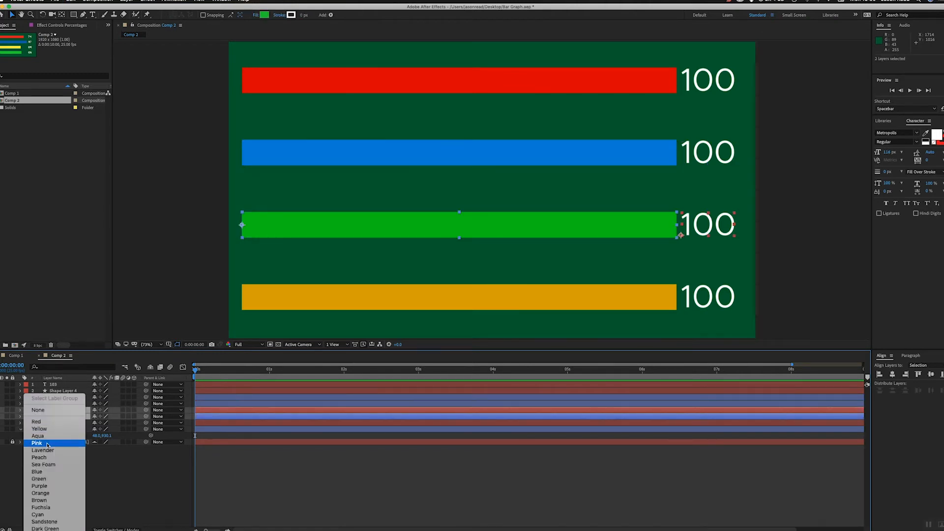
{"action": "left_click", "coordinate": [36, 443]}
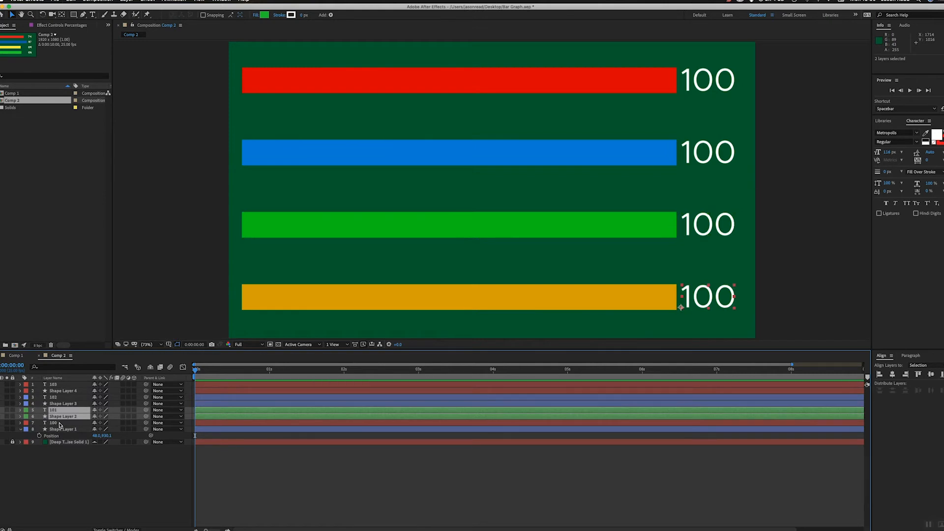
{"action": "right_click", "coordinate": [57, 428]}
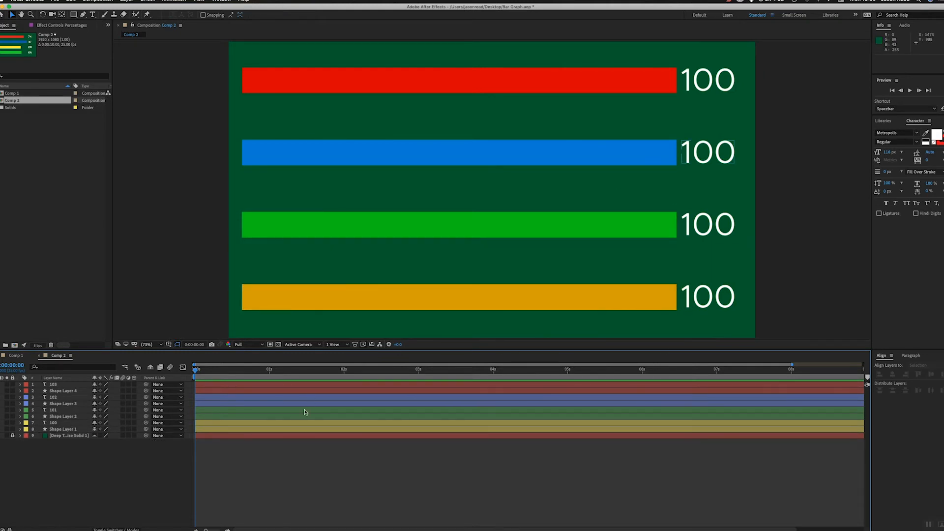
{"action": "mouse_move", "coordinate": [296, 388]}
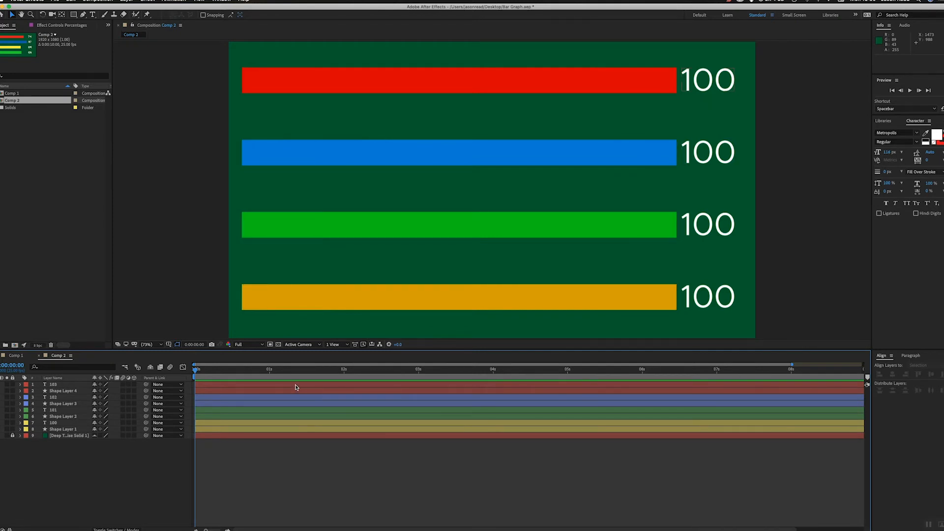
{"action": "mouse_move", "coordinate": [655, 225]}
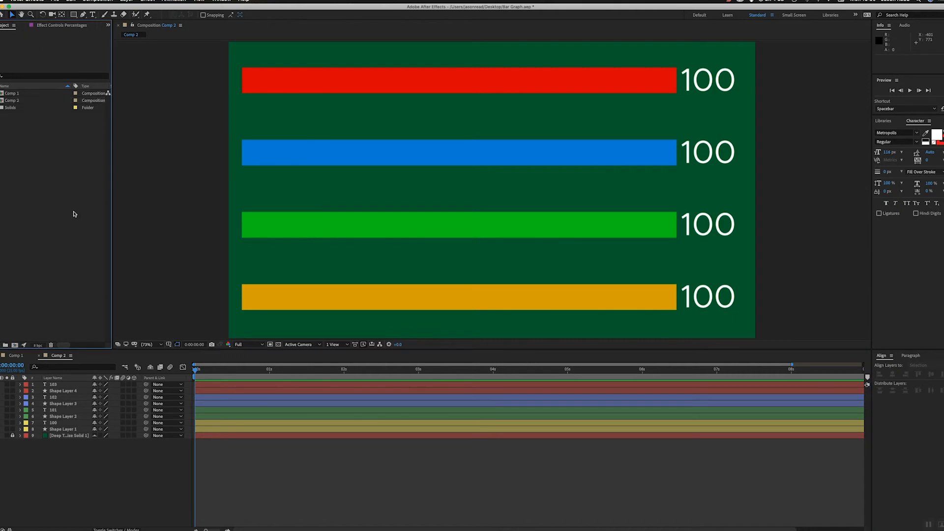
Add a null object named Percentages at the top of the layers and set its label colour
{"action": "left_click", "coordinate": [127, 1]}
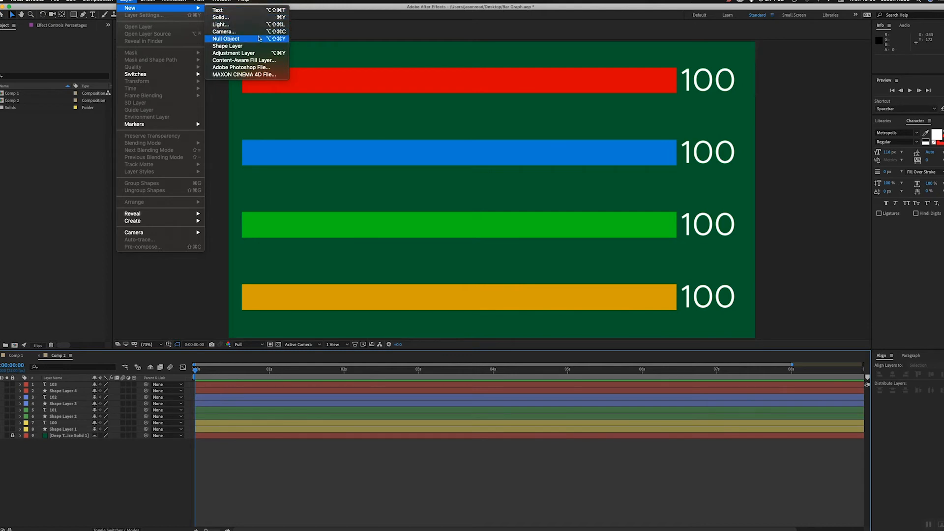
{"action": "left_click", "coordinate": [226, 39]}
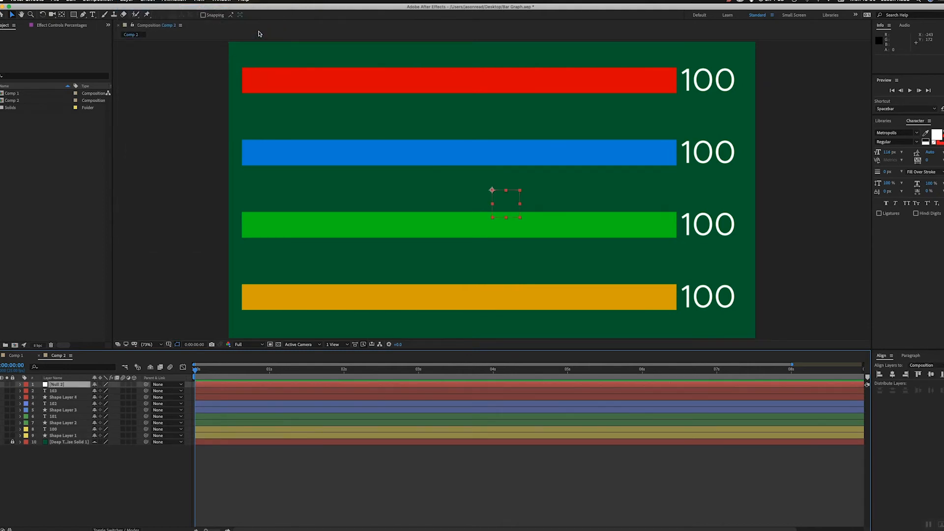
{"action": "double_click", "coordinate": [56, 384]}
{"action": "type", "text": "Percentages"}
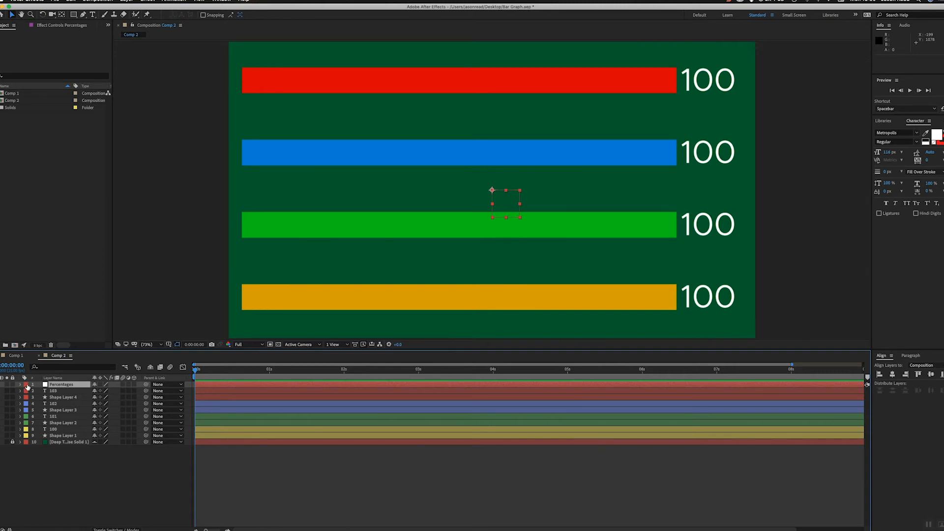
{"action": "left_click", "coordinate": [26, 385]}
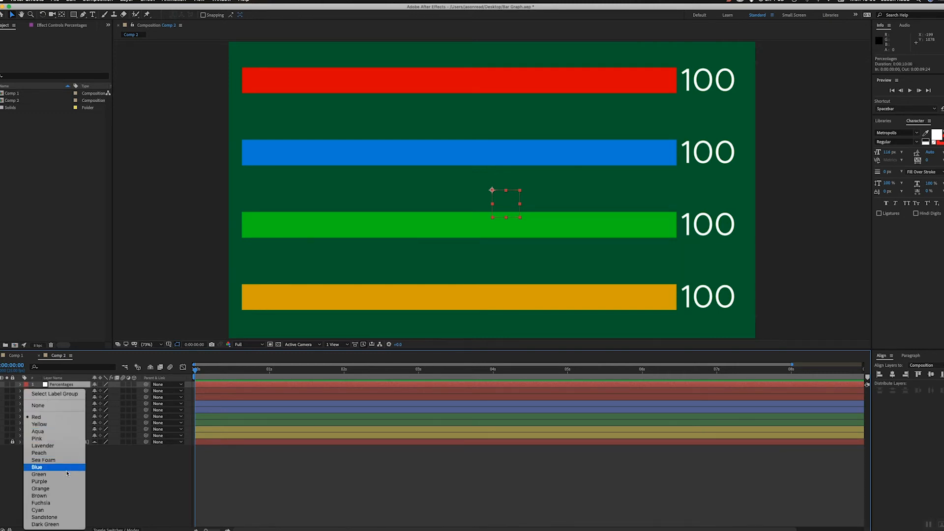
{"action": "left_click", "coordinate": [39, 481]}
{"action": "type", "text": "slider"}
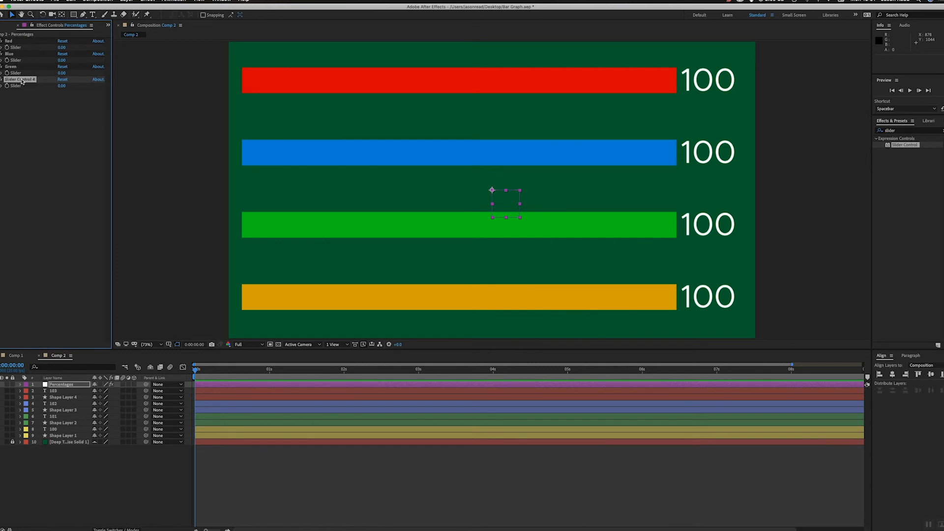
Rename the fourth slider on the Percentages null to Yellow and clear the effect search
{"action": "double_click", "coordinate": [21, 79]}
{"action": "type", "text": "Yellow"}
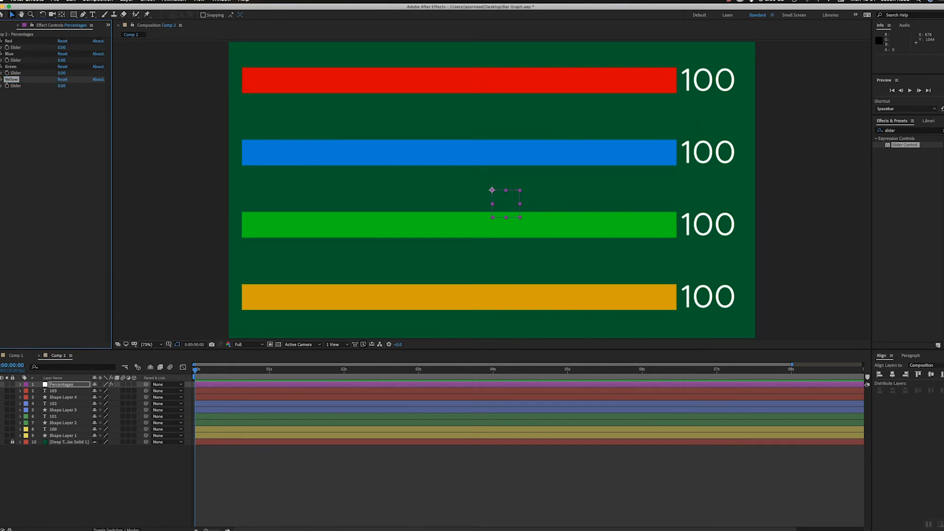
{"action": "left_click", "coordinate": [330, 464]}
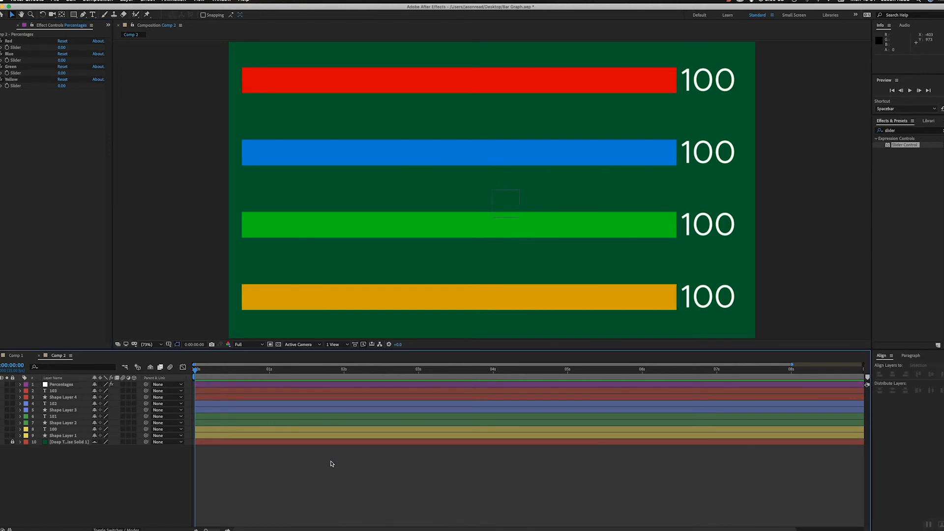
{"action": "mouse_move", "coordinate": [356, 396]}
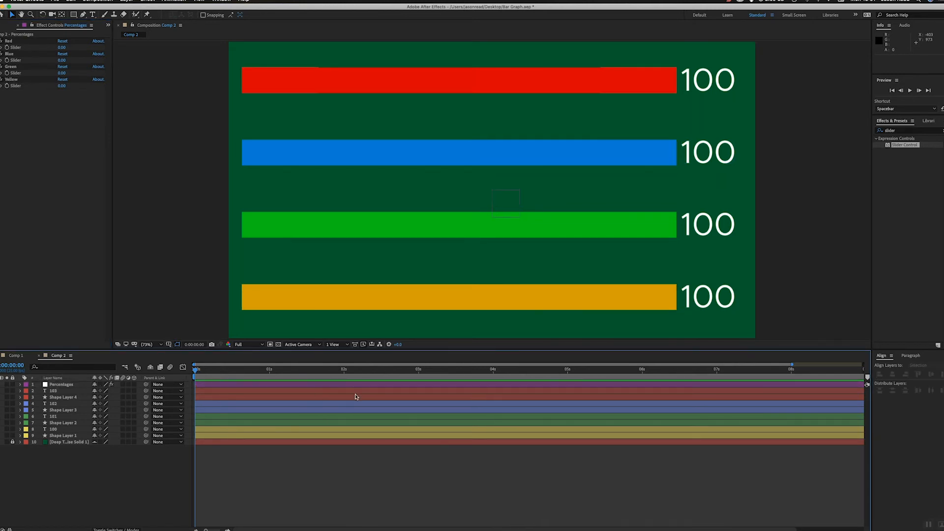
{"action": "left_click", "coordinate": [897, 130]}
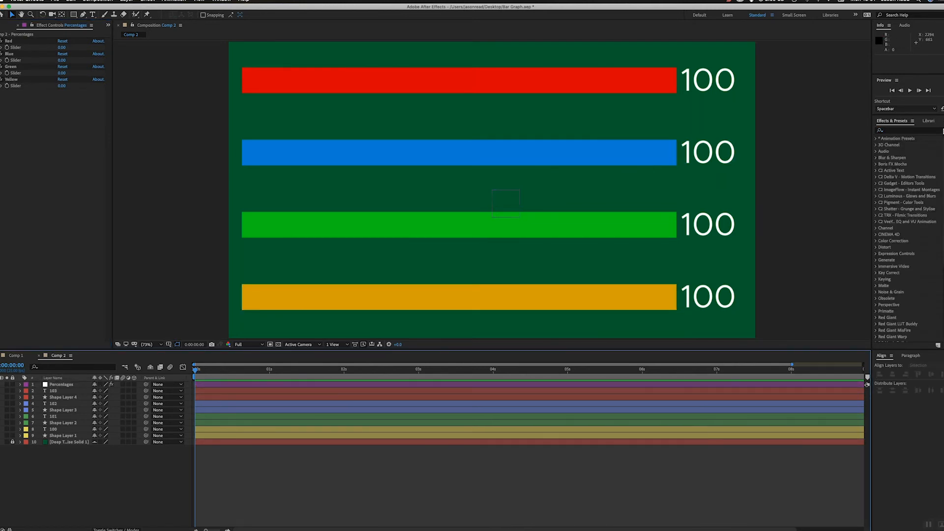
{"action": "mouse_move", "coordinate": [475, 158]}
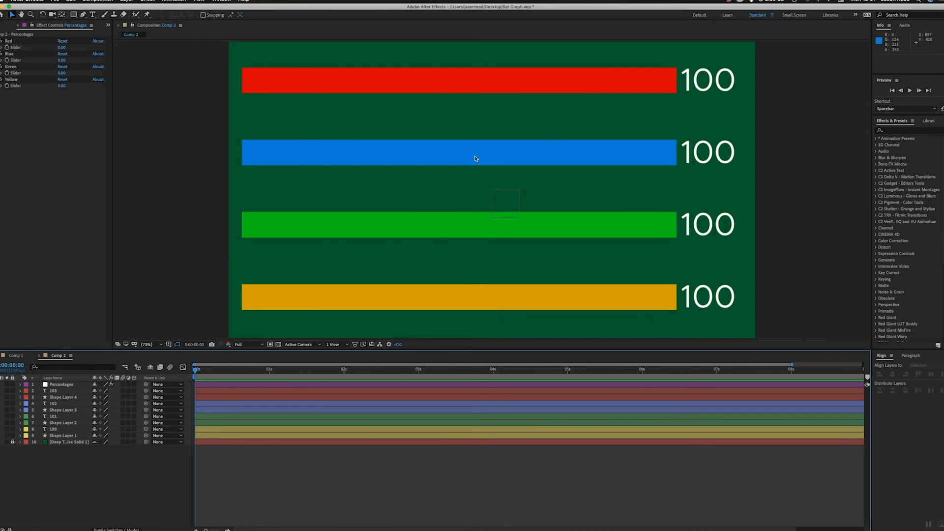
{"action": "mouse_move", "coordinate": [578, 140]}
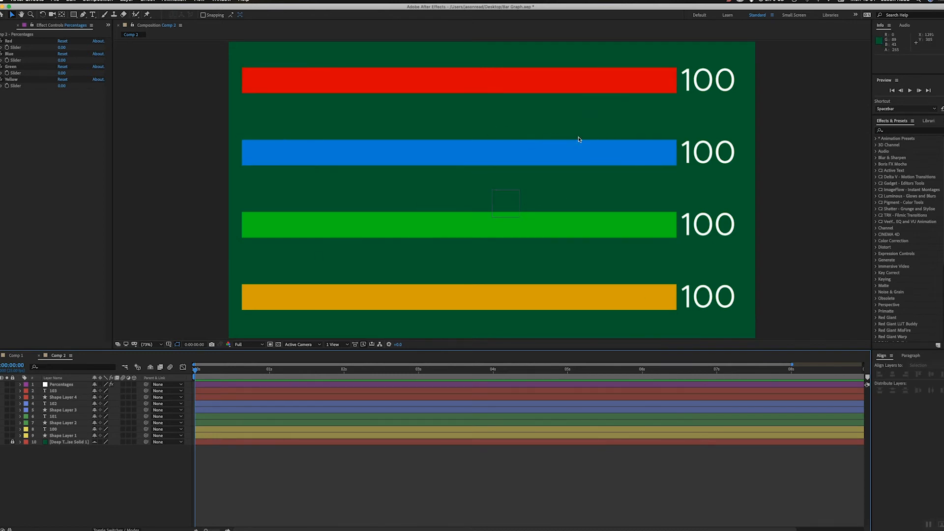
{"action": "mouse_move", "coordinate": [74, 47]}
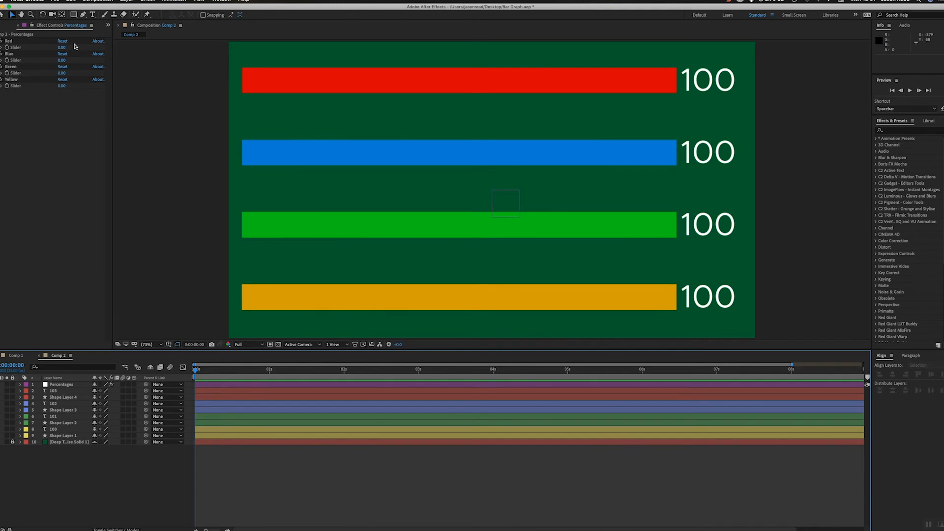
{"action": "mouse_move", "coordinate": [685, 86]}
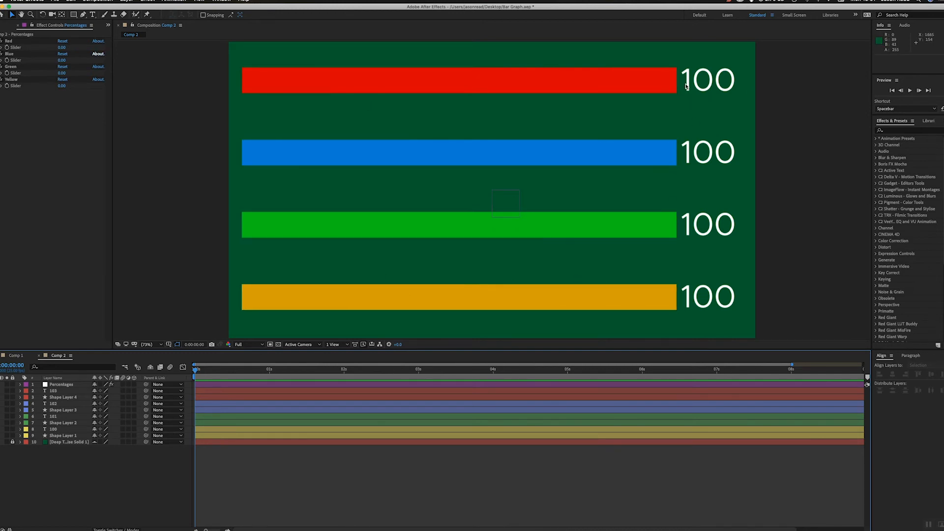
{"action": "mouse_move", "coordinate": [245, 394]}
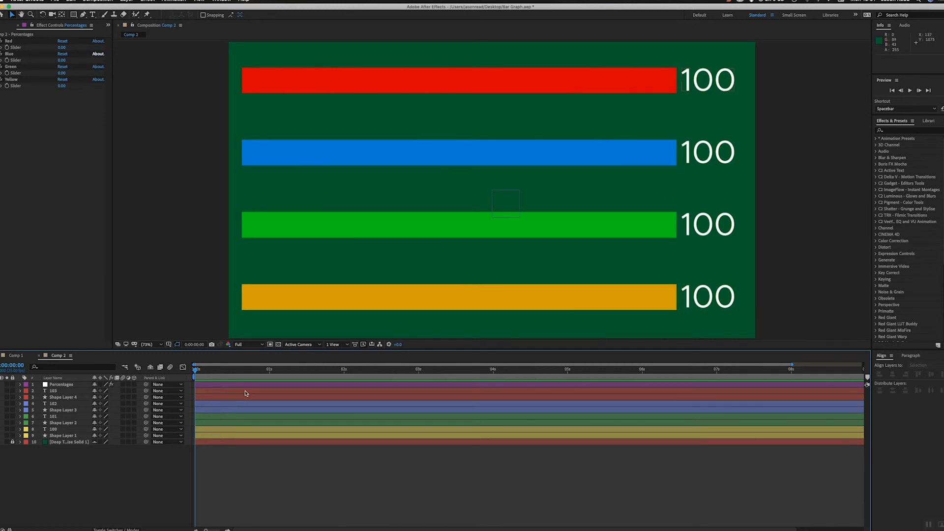
Reveal the top label's Source Text property alongside the Percentages null's sliders for pick-whipping to Red
{"action": "left_click", "coordinate": [53, 391]}
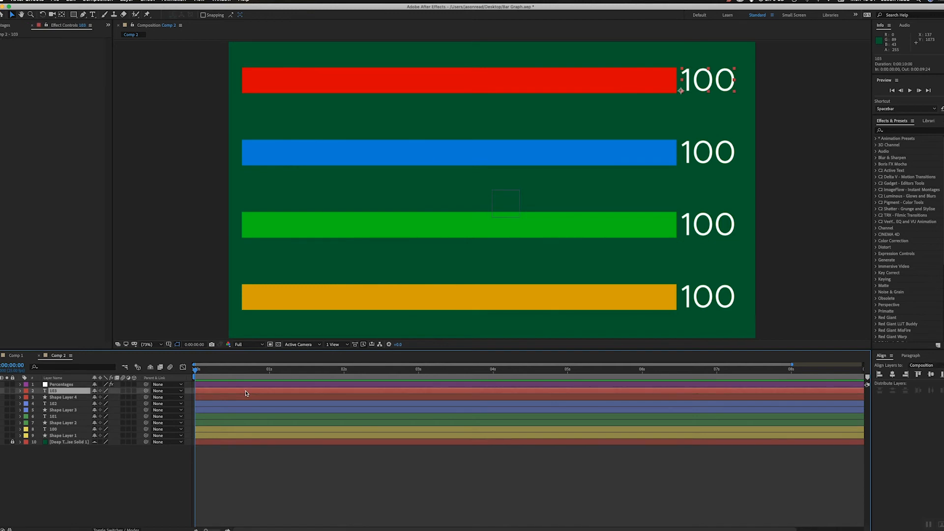
{"action": "left_click", "coordinate": [61, 384]}
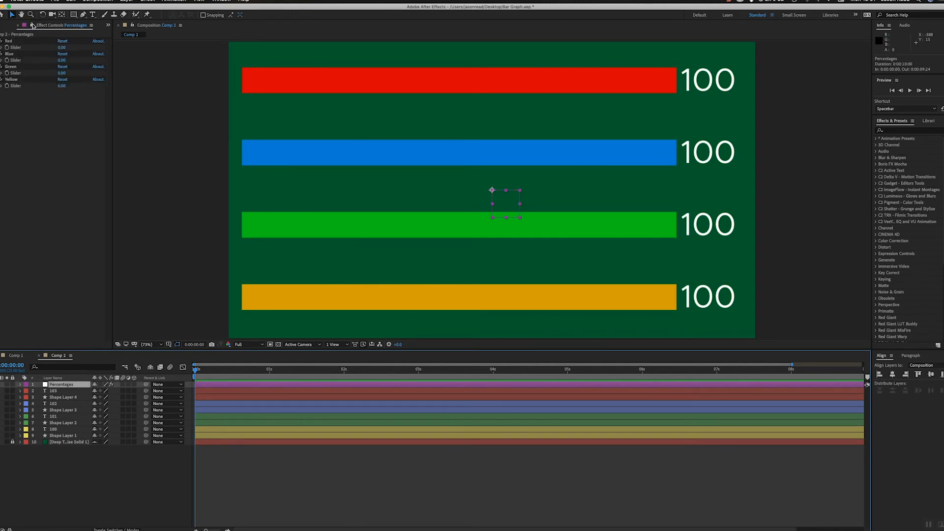
{"action": "mouse_move", "coordinate": [32, 25]}
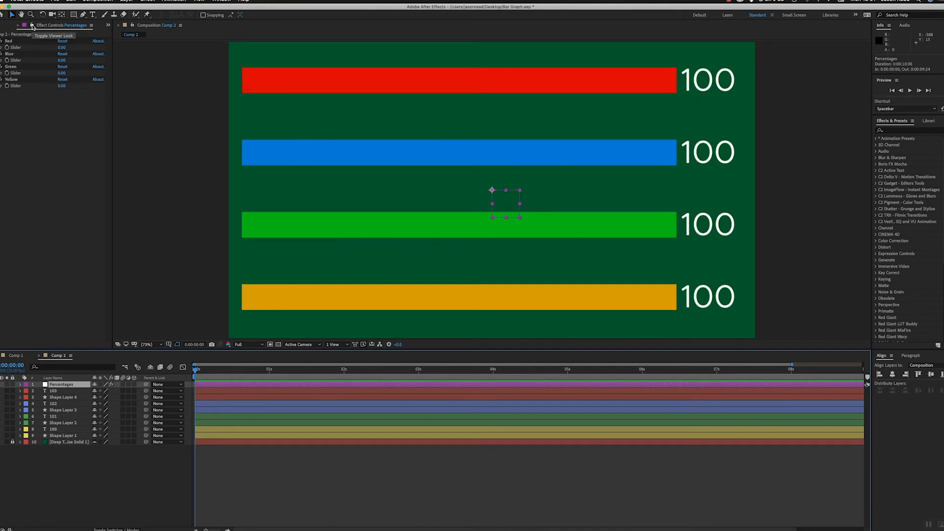
{"action": "mouse_move", "coordinate": [3, 51]}
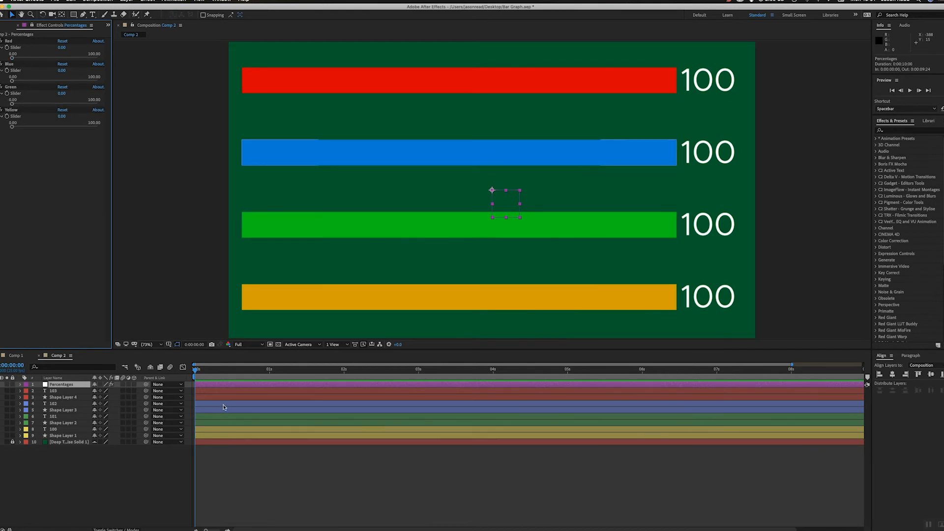
{"action": "left_click", "coordinate": [54, 391]}
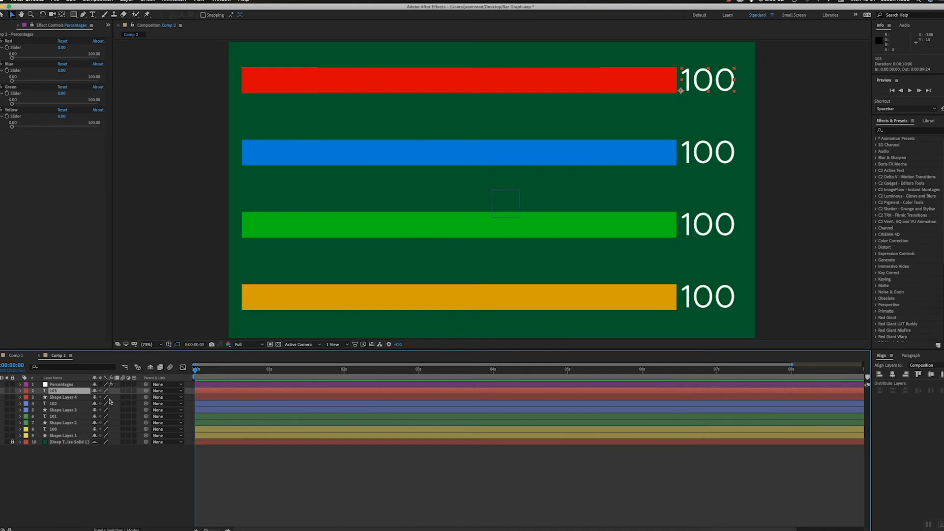
{"action": "left_click", "coordinate": [20, 391]}
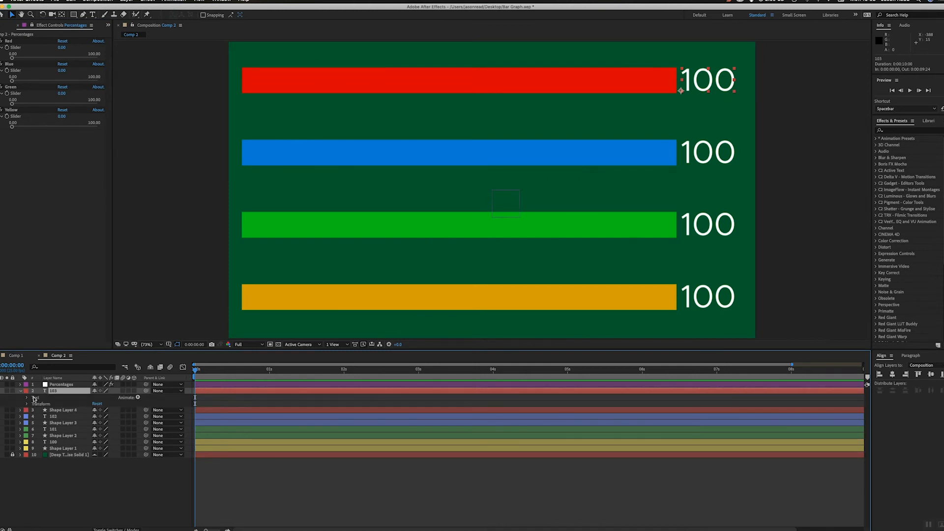
{"action": "left_click", "coordinate": [27, 397]}
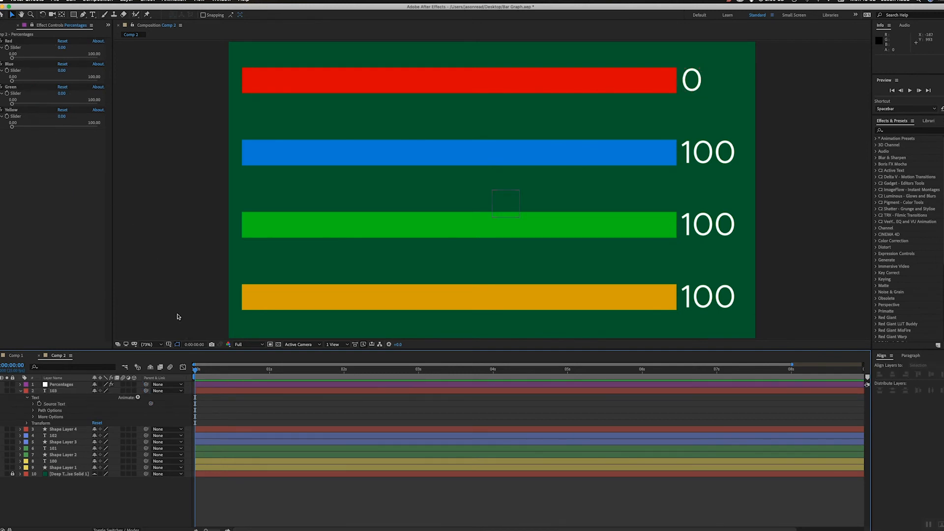
Scrub the Red slider to test the linked label, leaving it at about 18
{"action": "left_click_drag", "start_coordinate": [11, 57], "coordinate": [42, 58]}
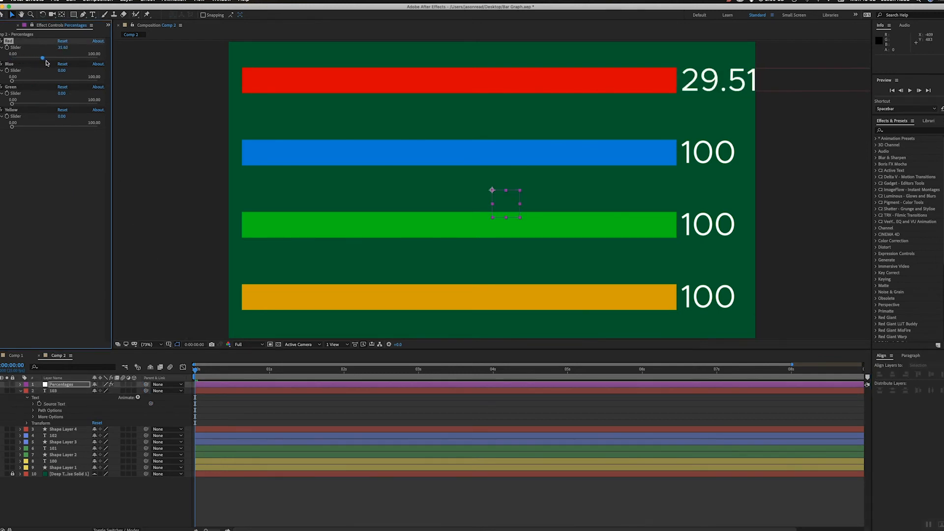
{"action": "left_click_drag", "start_coordinate": [42, 57], "coordinate": [32, 57]}
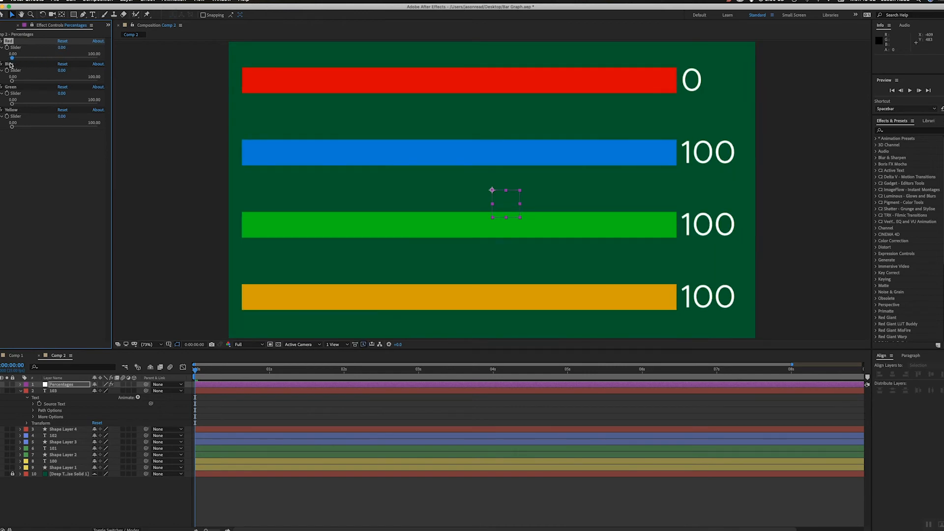
{"action": "left_click_drag", "start_coordinate": [11, 53], "coordinate": [28, 53]}
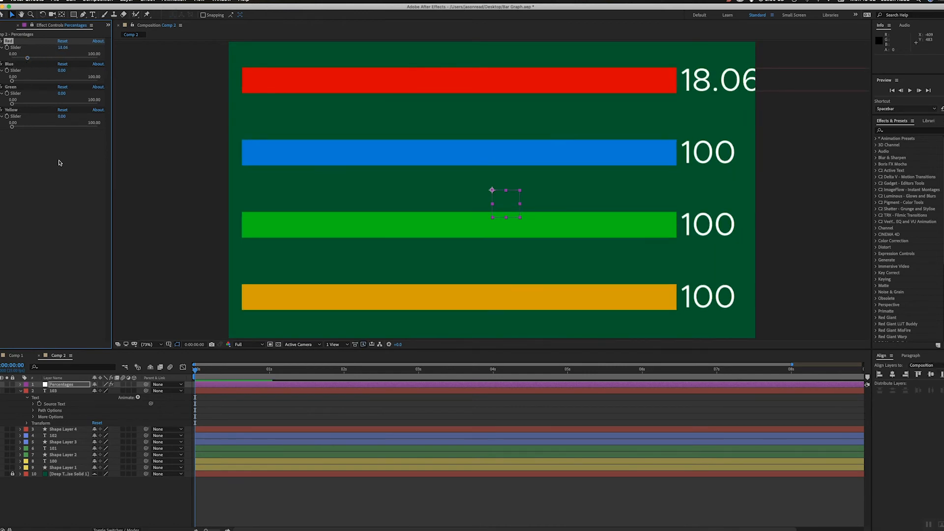
{"action": "left_click", "coordinate": [53, 390]}
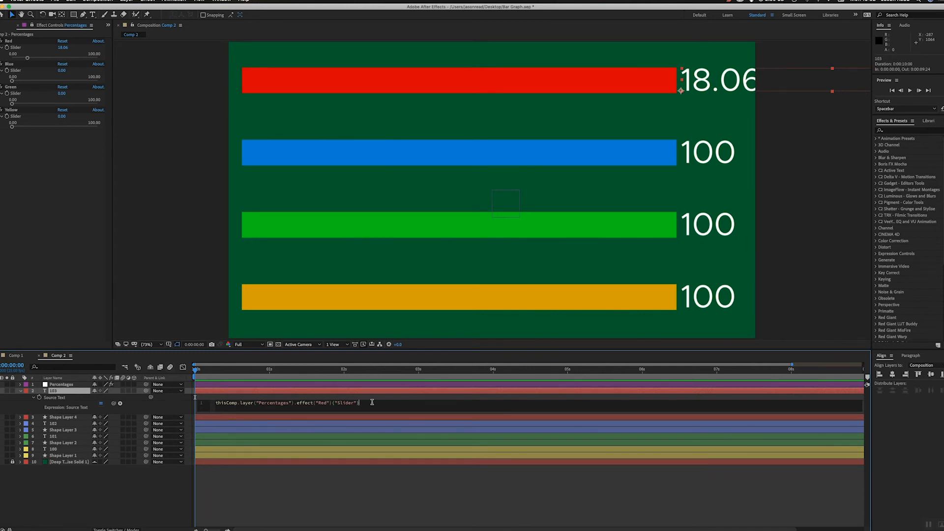
Append .value.toFixed(0) to the label's expression so the Red slider value shows without decimals
{"action": "type", "text": ".val"}
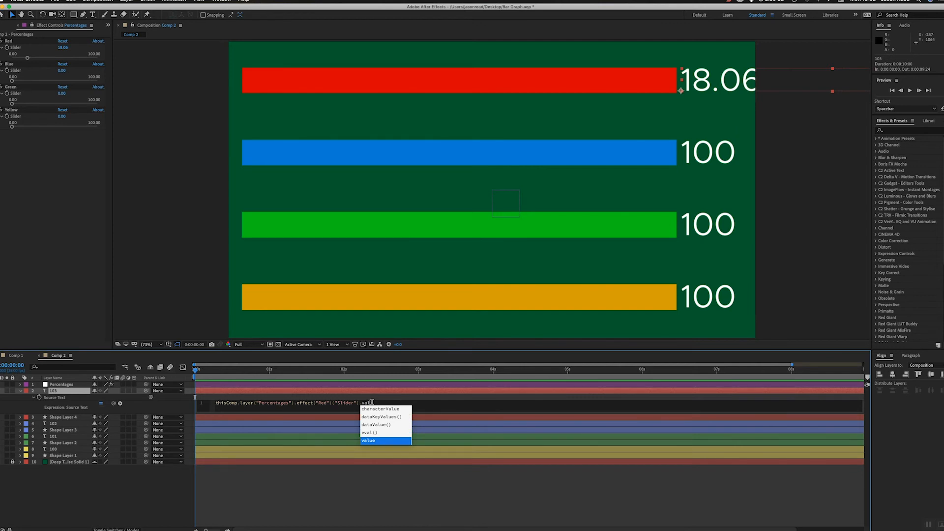
{"action": "left_click", "coordinate": [367, 440]}
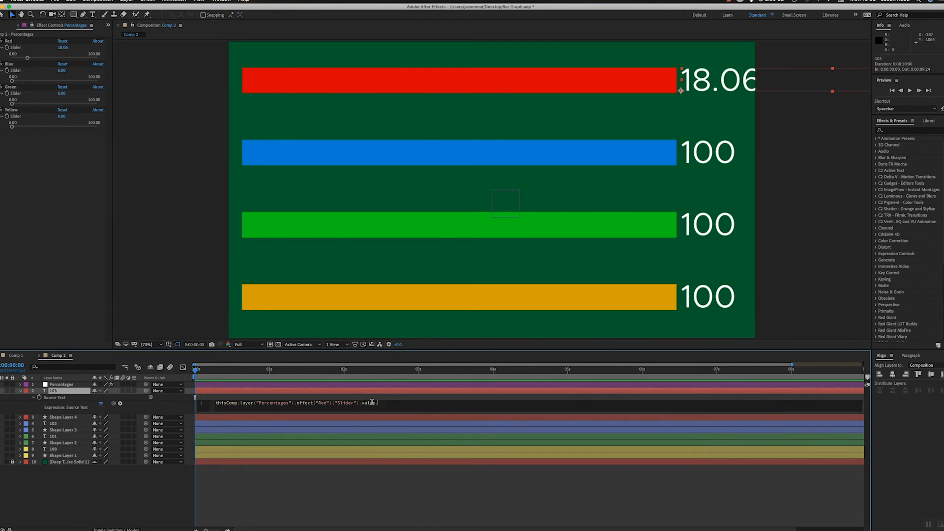
{"action": "type", "text": ".to"}
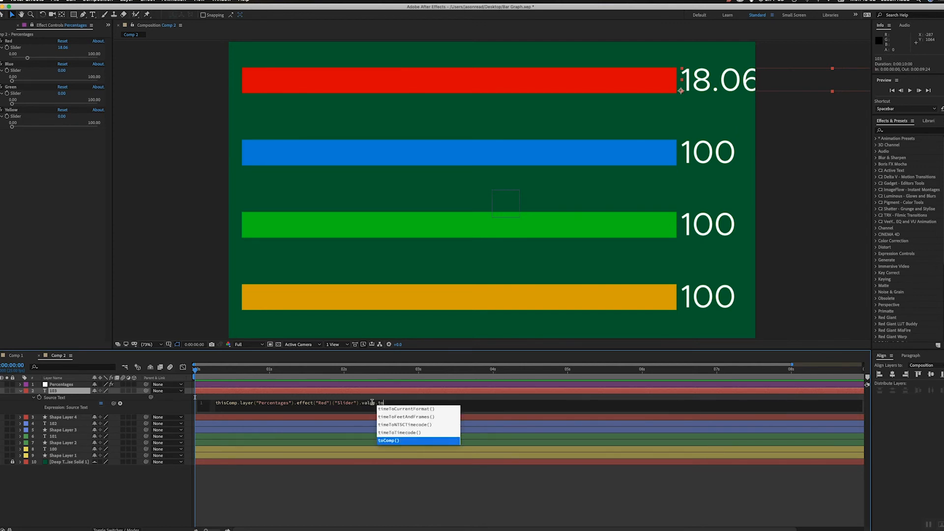
{"action": "type", "text": "f"}
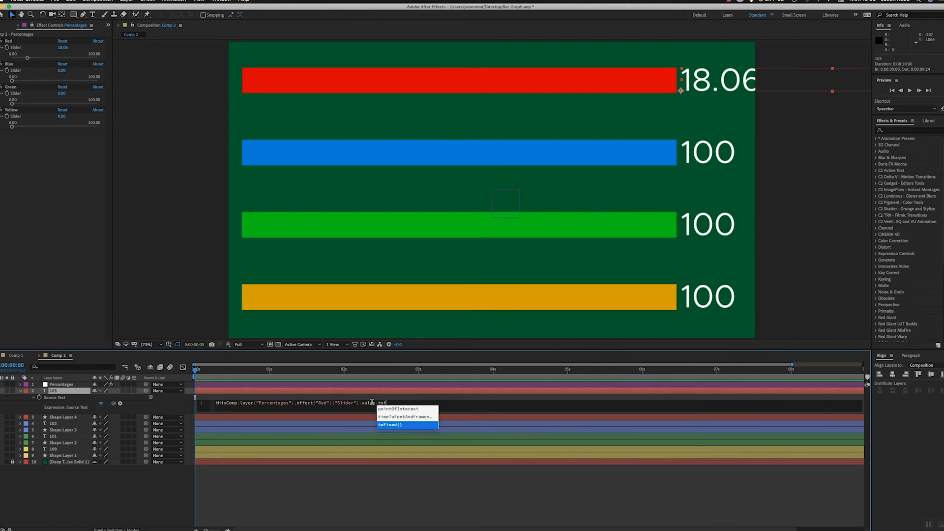
{"action": "left_click", "coordinate": [390, 425]}
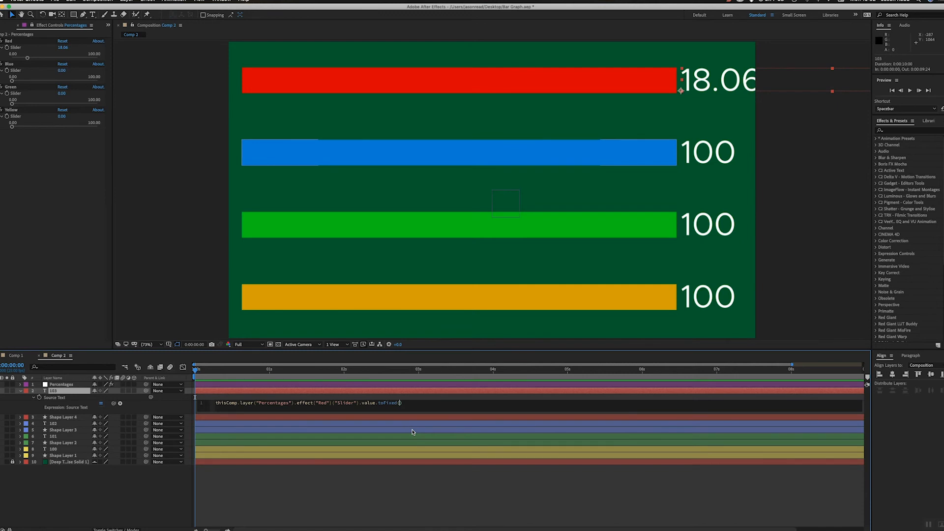
{"action": "type", "text": "0"}
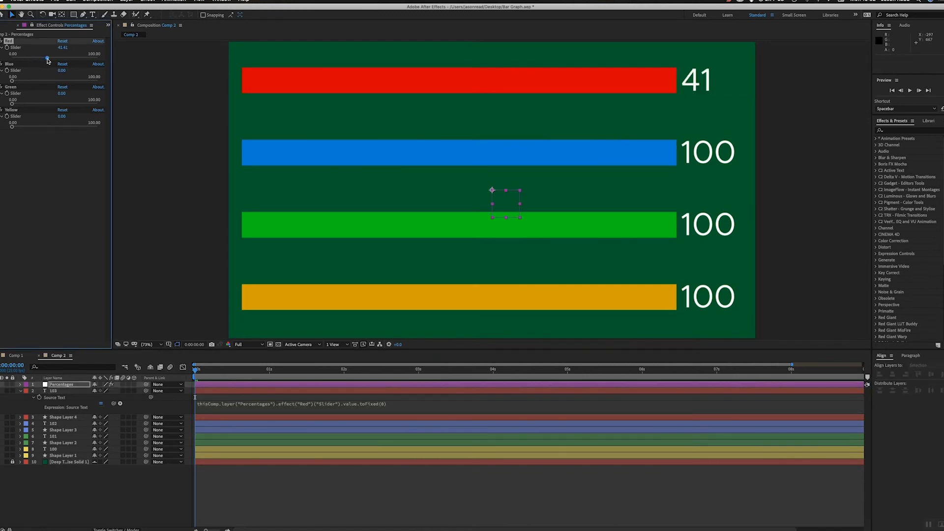
Scrub the Red slider to confirm the rounded label updates live, settling at 27
{"action": "left_click_drag", "start_coordinate": [48, 57], "coordinate": [39, 57]}
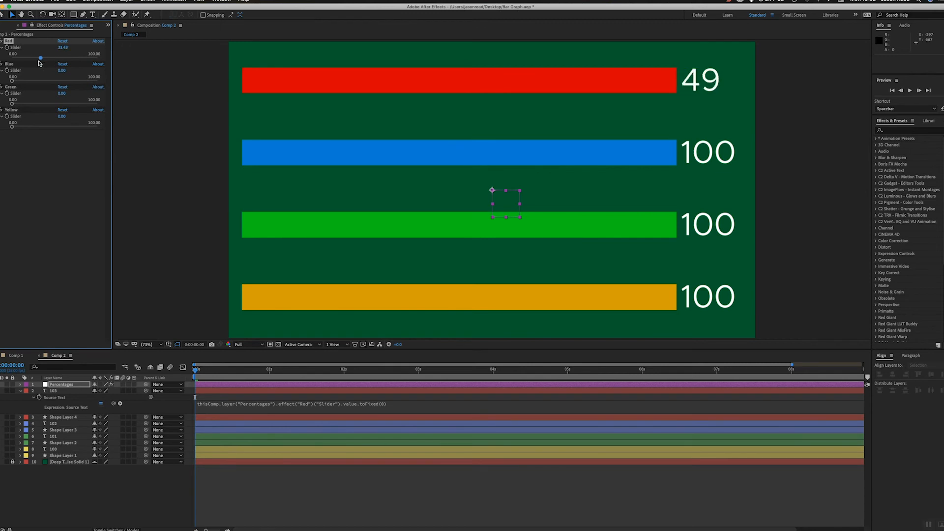
{"action": "left_click_drag", "start_coordinate": [40, 58], "coordinate": [34, 58]}
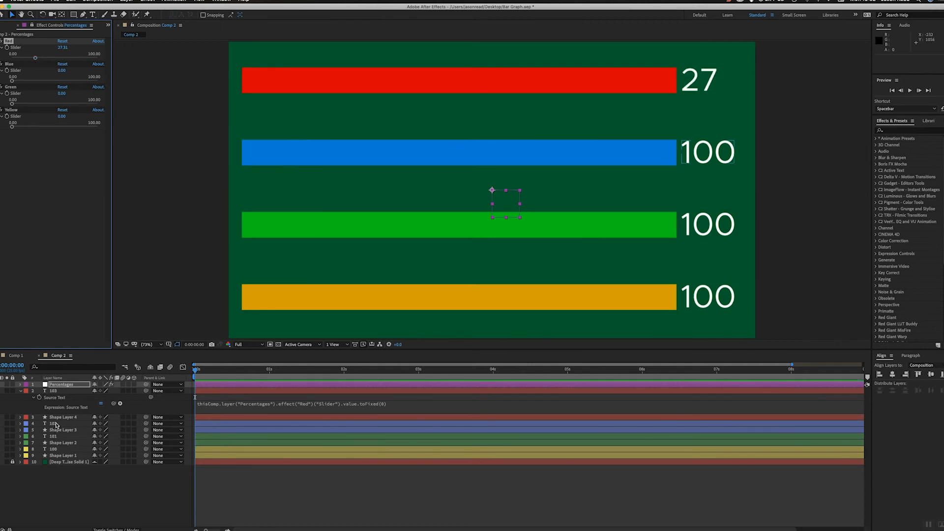
{"action": "left_click", "coordinate": [53, 423]}
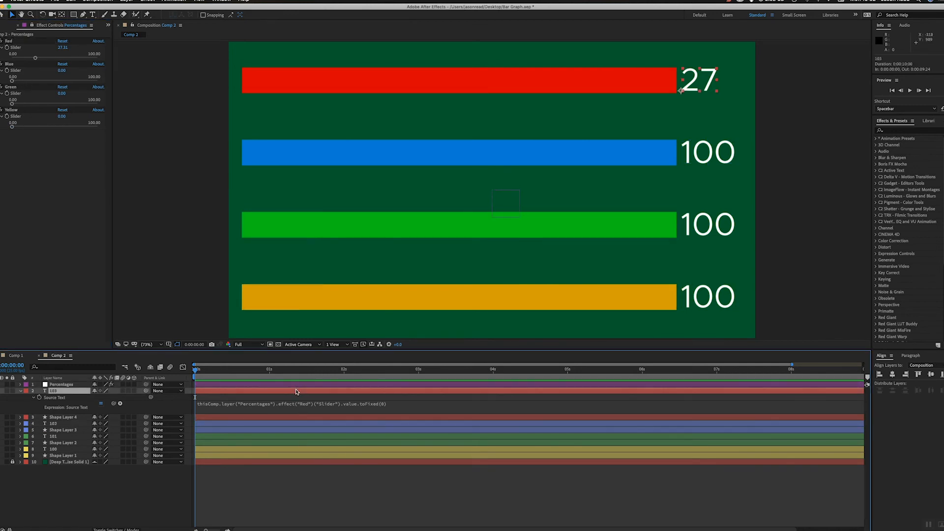
Give the red bar's Scale an expression reading the Red slider as [temp, 100] so only width changes
{"action": "left_click", "coordinate": [65, 417]}
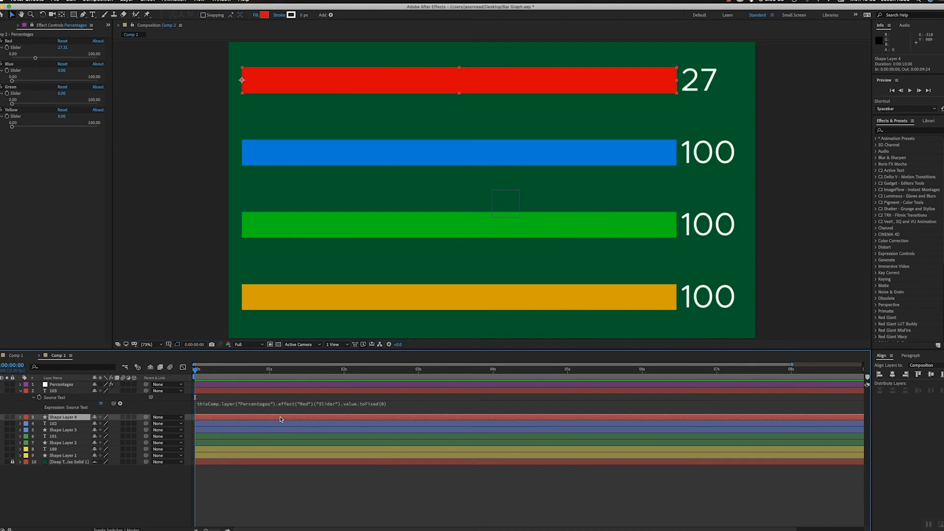
{"action": "left_click", "coordinate": [20, 417]}
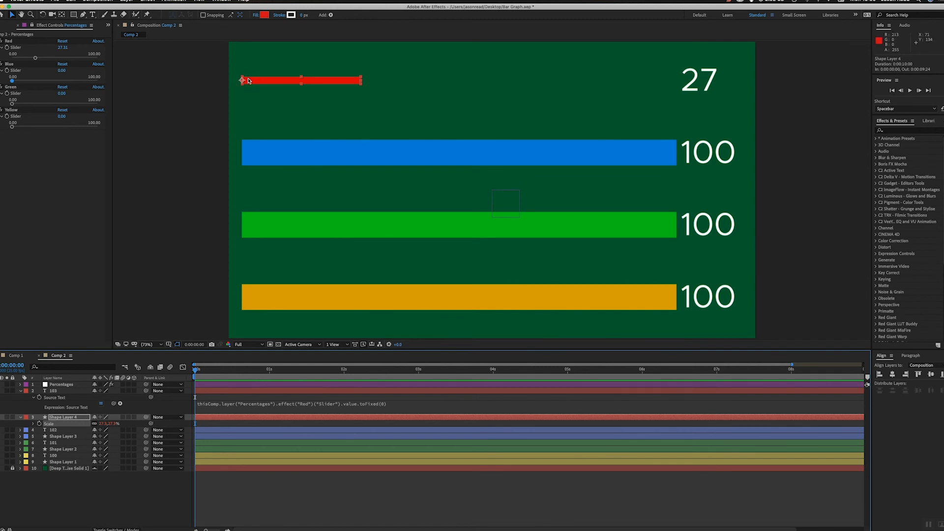
{"action": "mouse_move", "coordinate": [259, 339]}
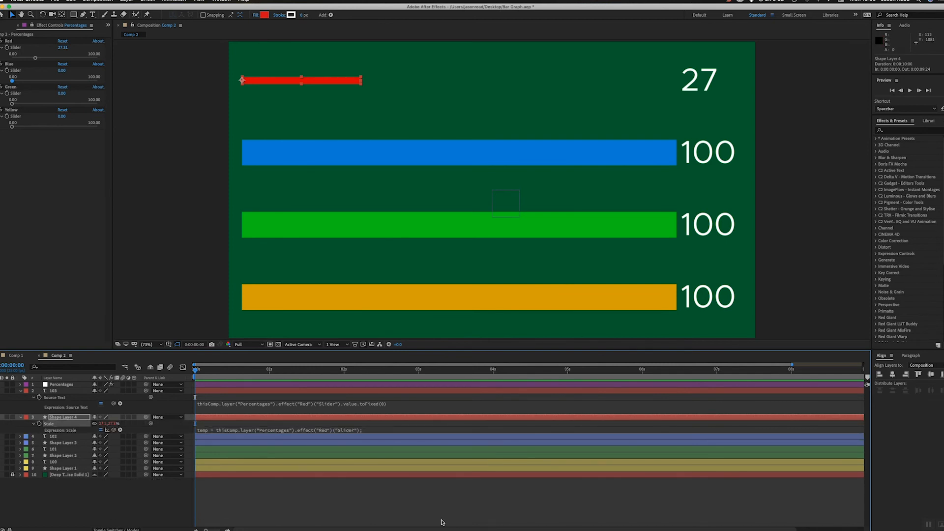
{"action": "mouse_move", "coordinate": [391, 430]}
{"action": "type", "text": "[temp, temp]"}
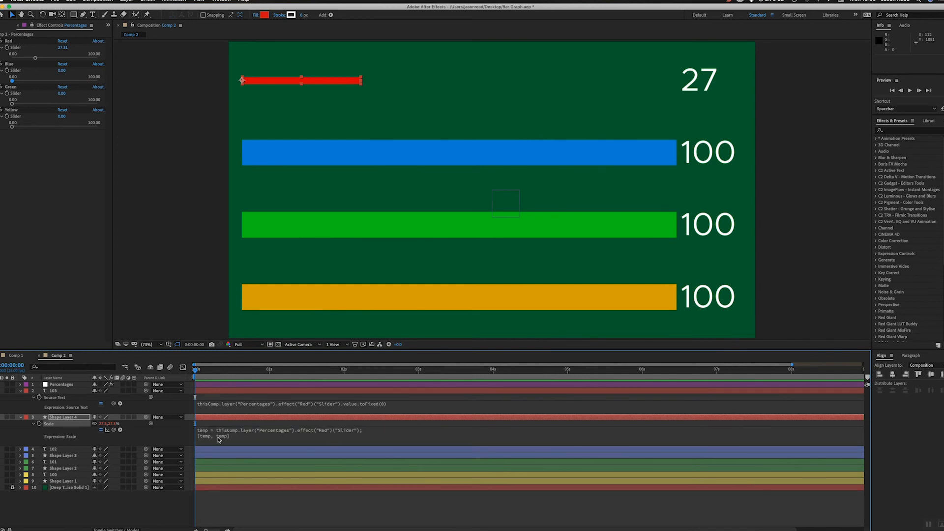
{"action": "mouse_move", "coordinate": [218, 440]}
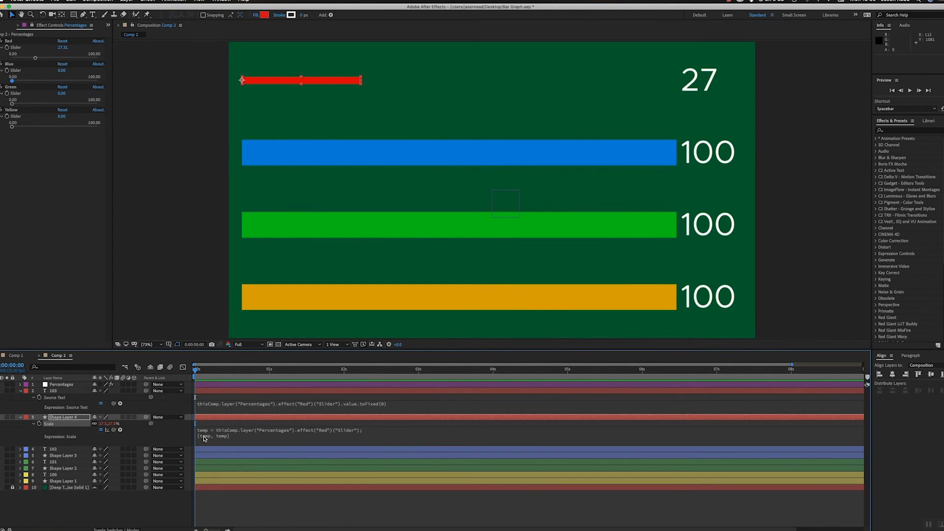
{"action": "mouse_move", "coordinate": [222, 439]}
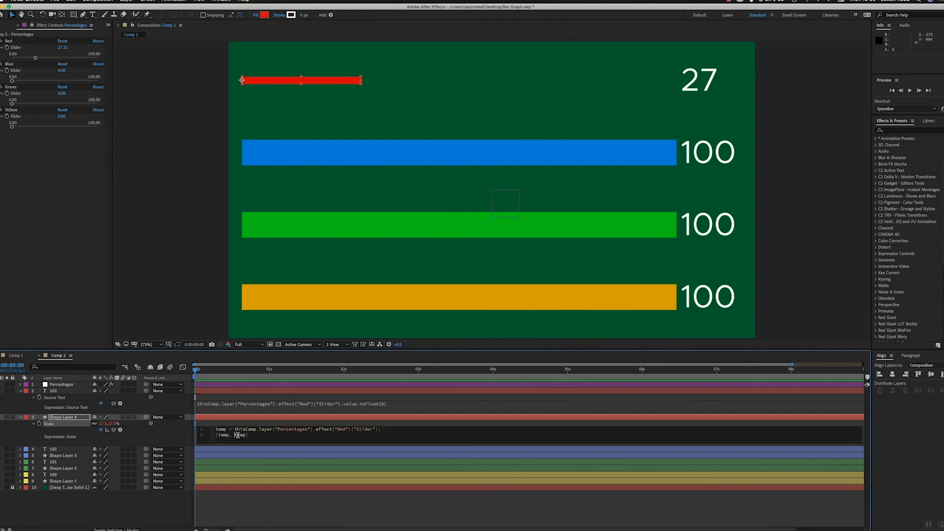
{"action": "double_click", "coordinate": [235, 435]}
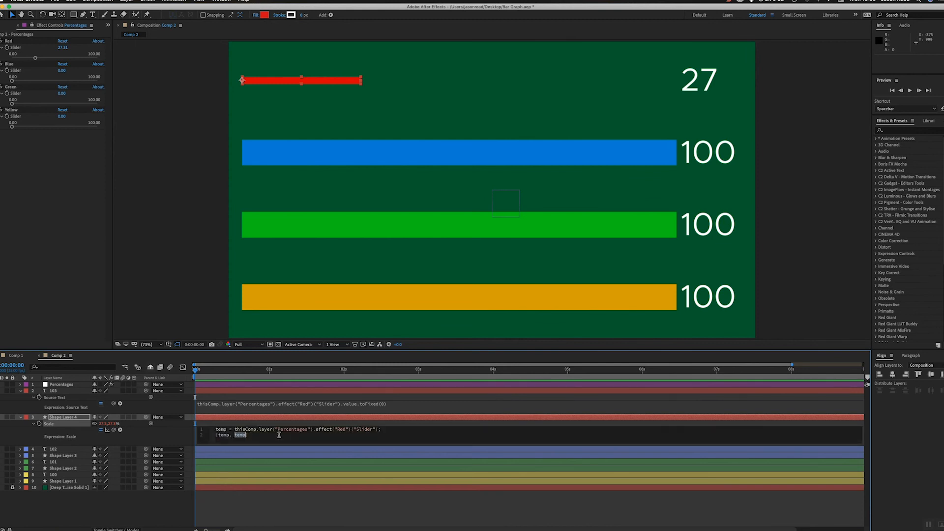
{"action": "type", "text": "100"}
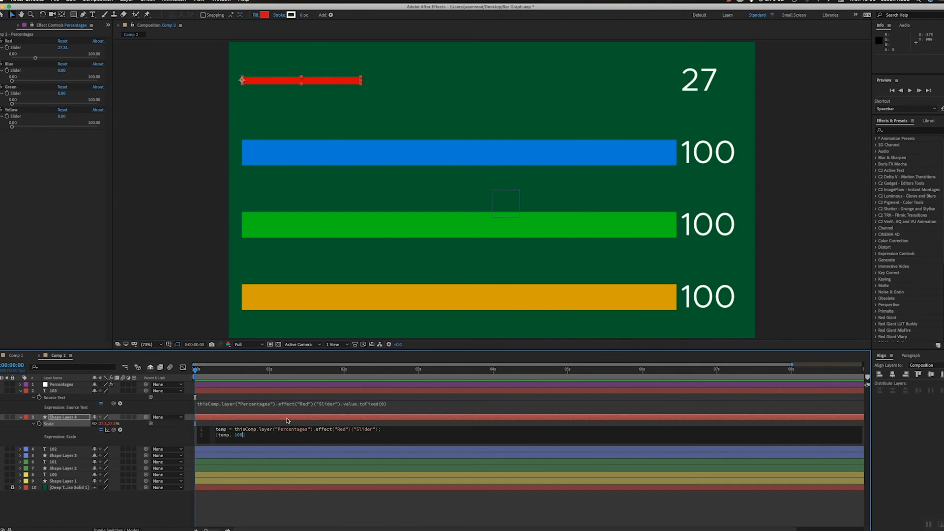
{"action": "mouse_move", "coordinate": [433, 499]}
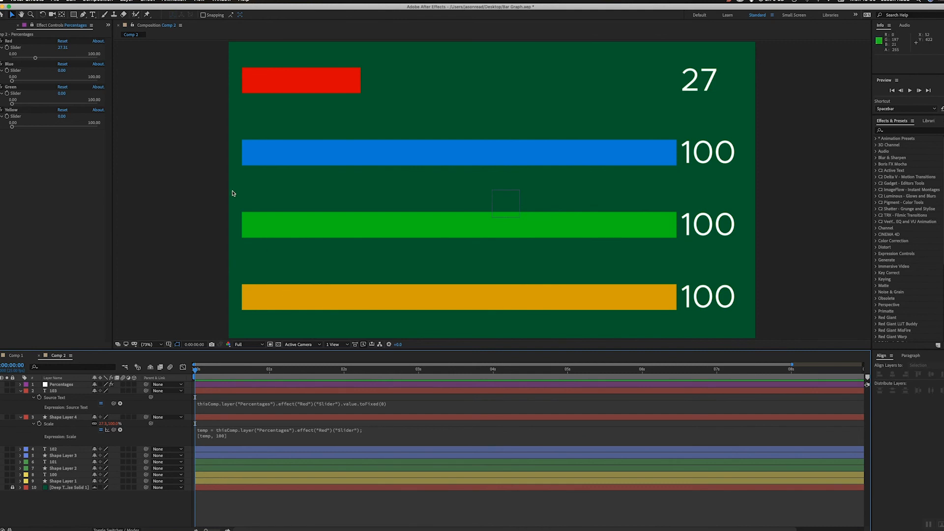
Scrub the Red slider back and forth to verify bar and label move together, settling around 63
{"action": "left_click_drag", "start_coordinate": [36, 57], "coordinate": [51, 57]}
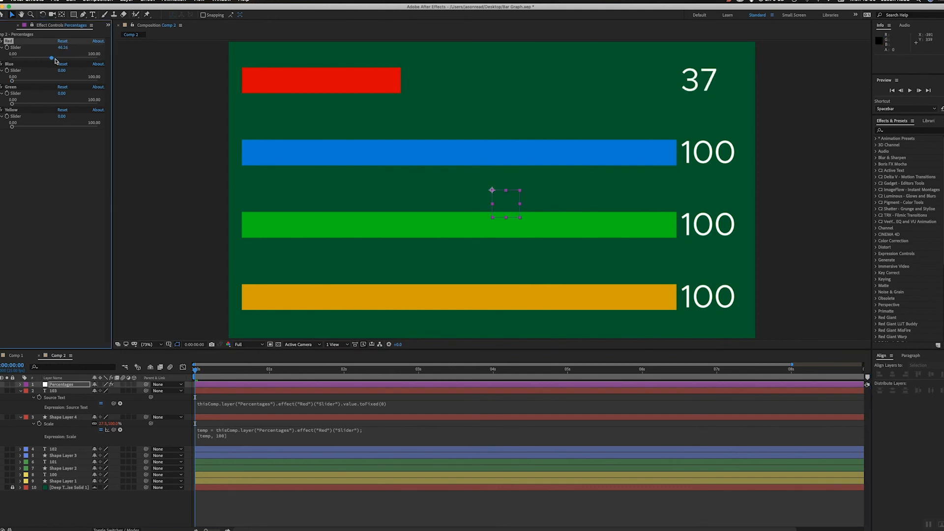
{"action": "left_click_drag", "start_coordinate": [52, 58], "coordinate": [37, 58]}
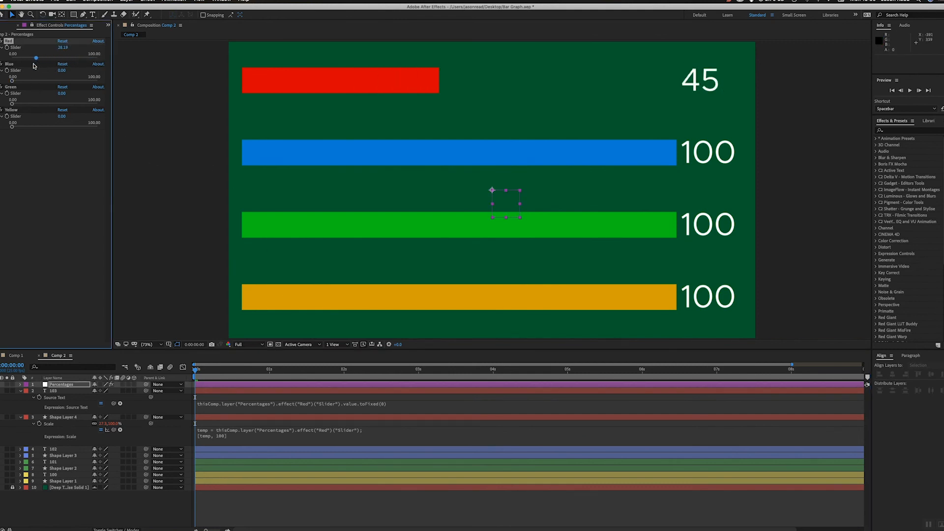
{"action": "left_click_drag", "start_coordinate": [35, 58], "coordinate": [17, 58]}
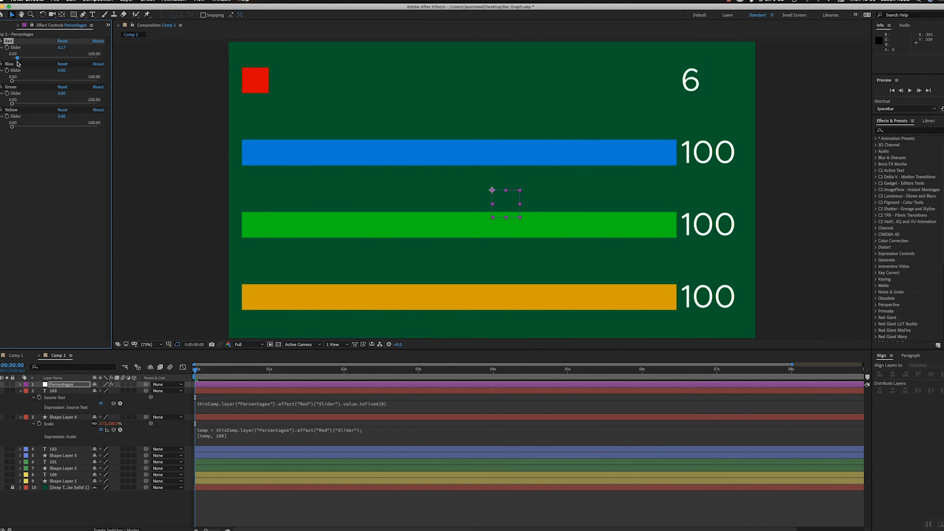
{"action": "left_click_drag", "start_coordinate": [16, 56], "coordinate": [50, 56]}
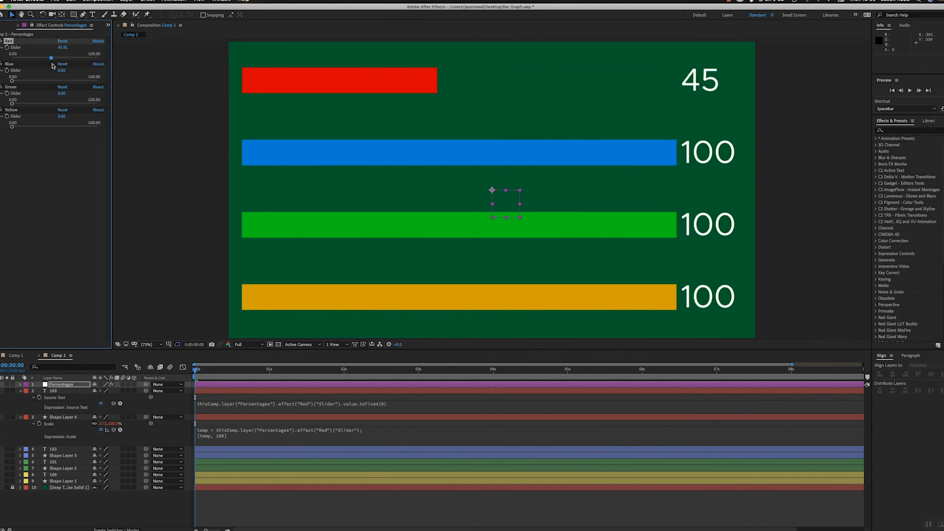
{"action": "left_click_drag", "start_coordinate": [50, 57], "coordinate": [53, 57]}
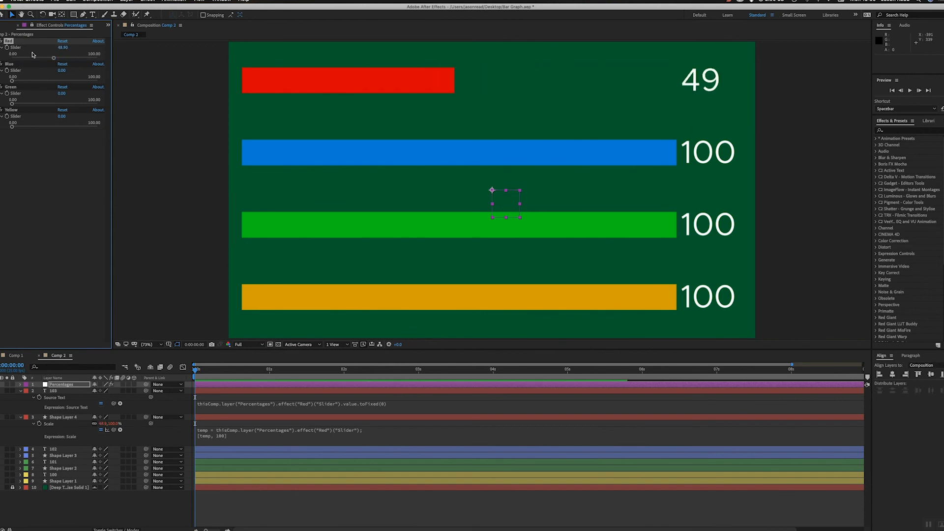
{"action": "left_click_drag", "start_coordinate": [53, 57], "coordinate": [72, 57]}
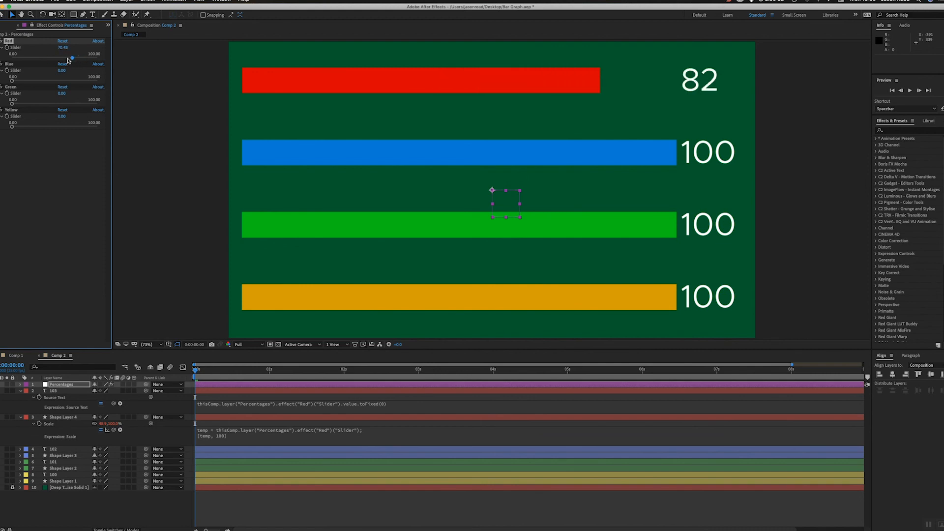
{"action": "left_click_drag", "start_coordinate": [72, 57], "coordinate": [65, 58]}
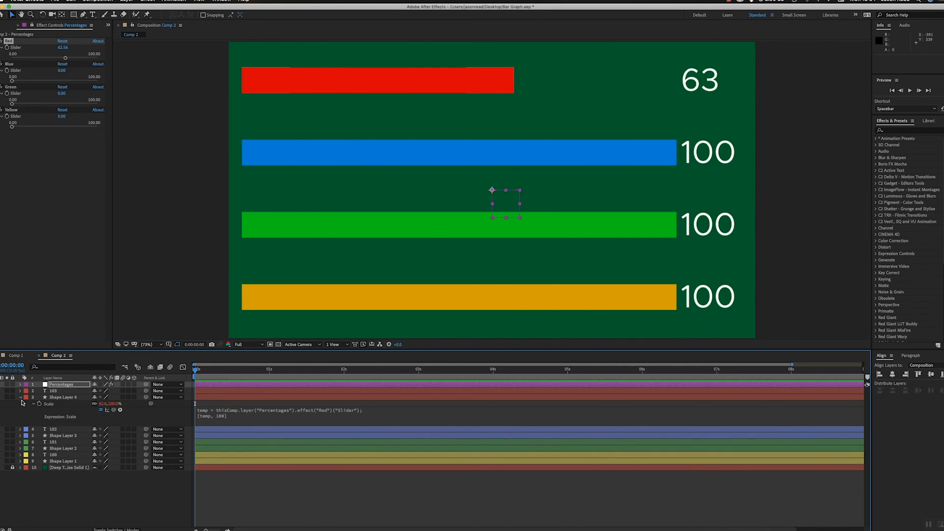
Collapse the layers and hide all but the Percentages null in the timeline
{"action": "left_click", "coordinate": [20, 397]}
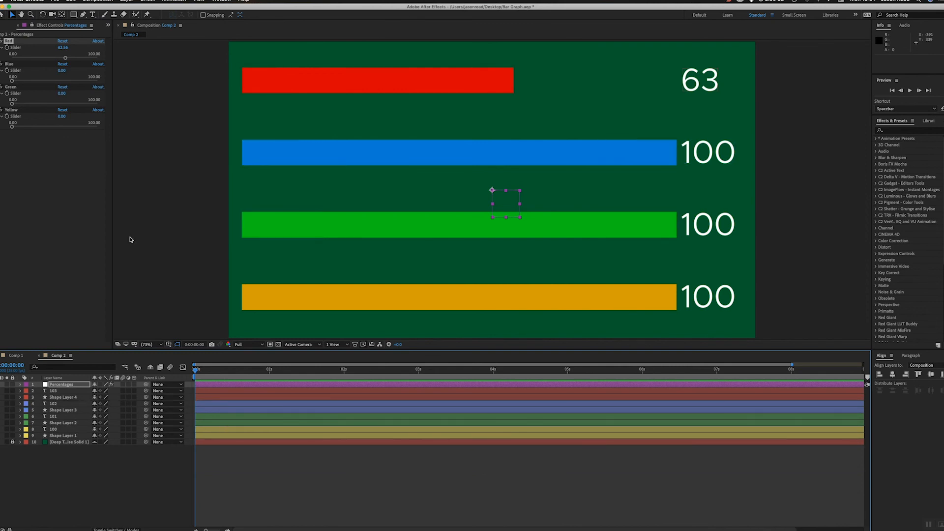
{"action": "left_click", "coordinate": [54, 391]}
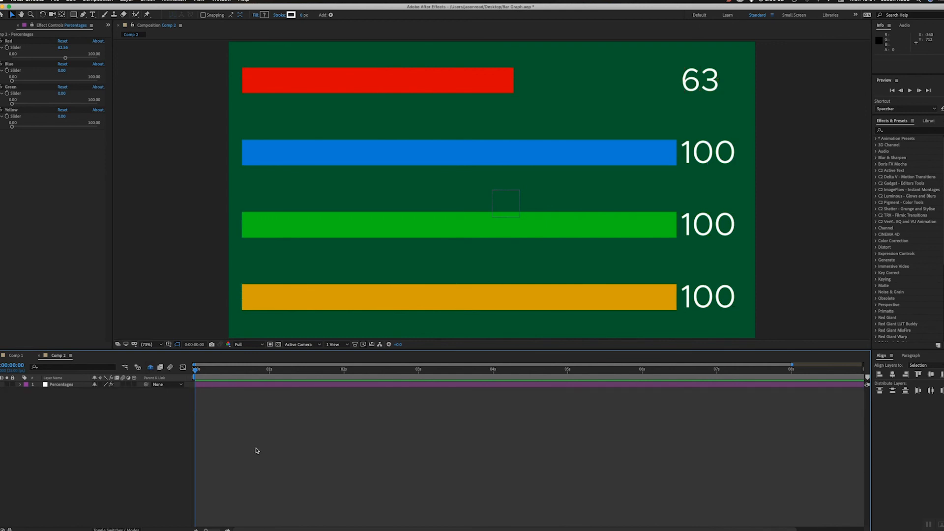
{"action": "left_click", "coordinate": [61, 385]}
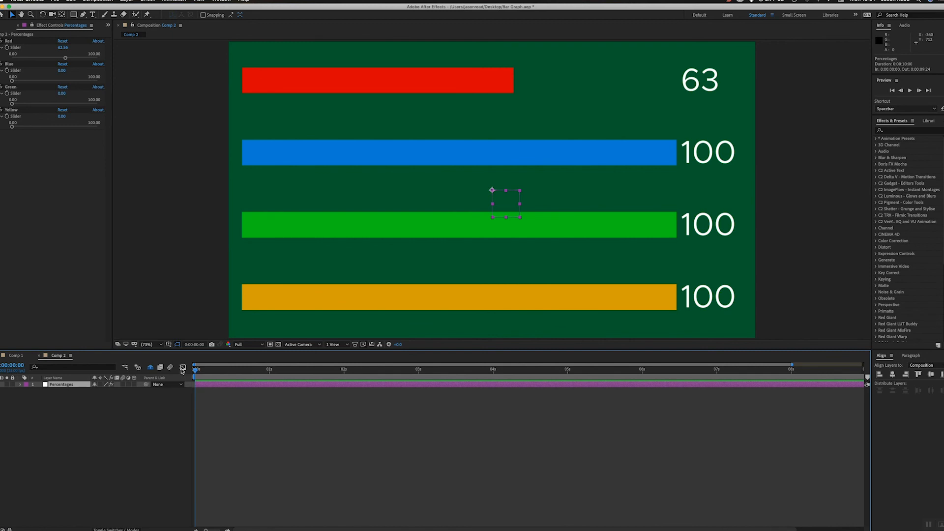
Lower the Red slider so the red bar and label read 44
{"action": "left_click_drag", "start_coordinate": [65, 54], "coordinate": [46, 58]}
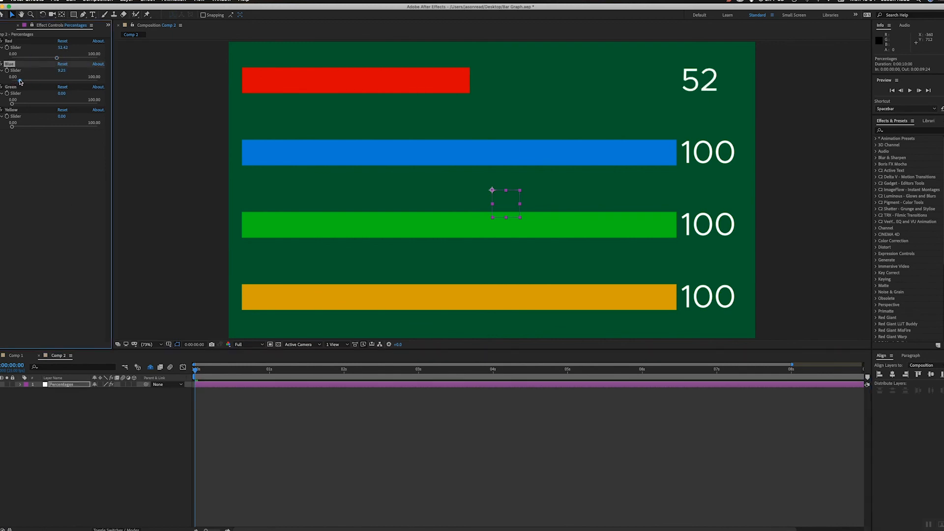
{"action": "left_click_drag", "start_coordinate": [57, 59], "coordinate": [50, 59]}
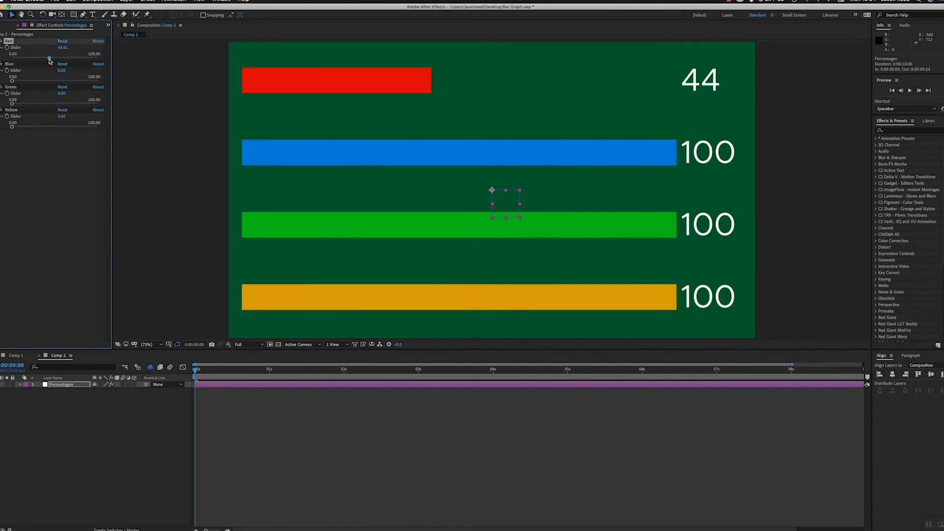
{"action": "left_click", "coordinate": [13, 356]}
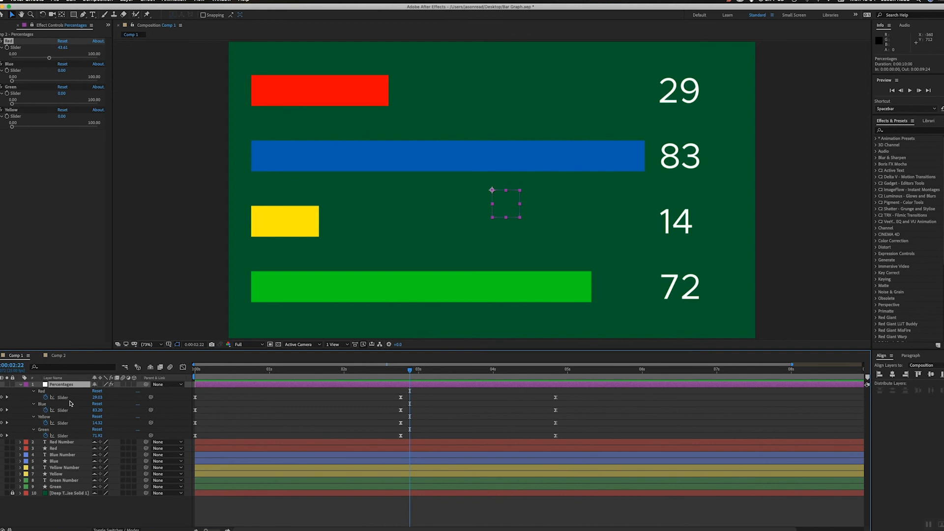
Preview the keyframed animation in Comp 1, return to the start and collapse the Percentages layer
{"action": "left_click", "coordinate": [493, 369]}
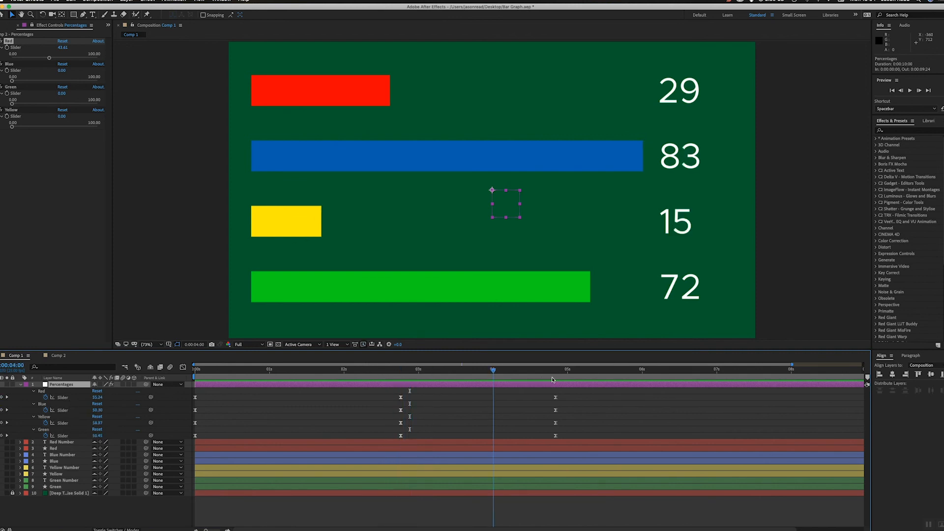
{"action": "left_click", "coordinate": [194, 366]}
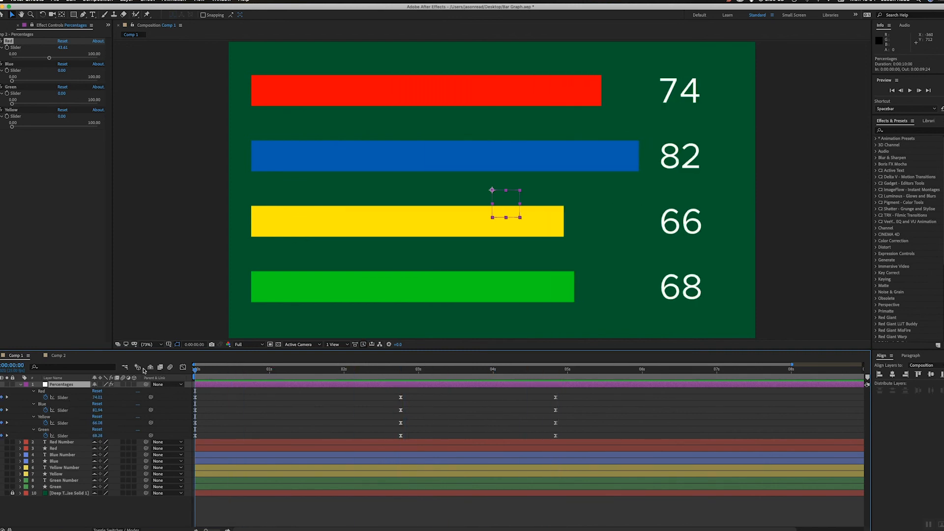
{"action": "left_click", "coordinate": [34, 384]}
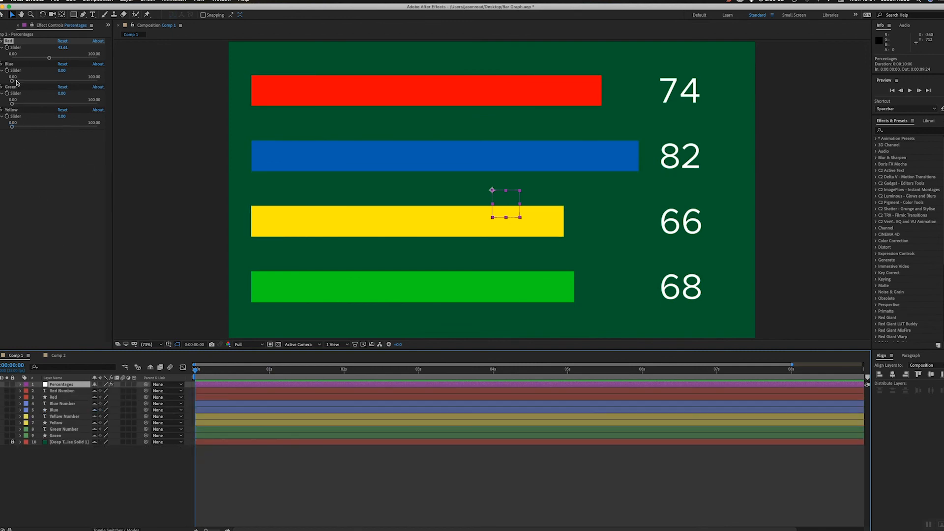
{"action": "mouse_move", "coordinate": [57, 103]}
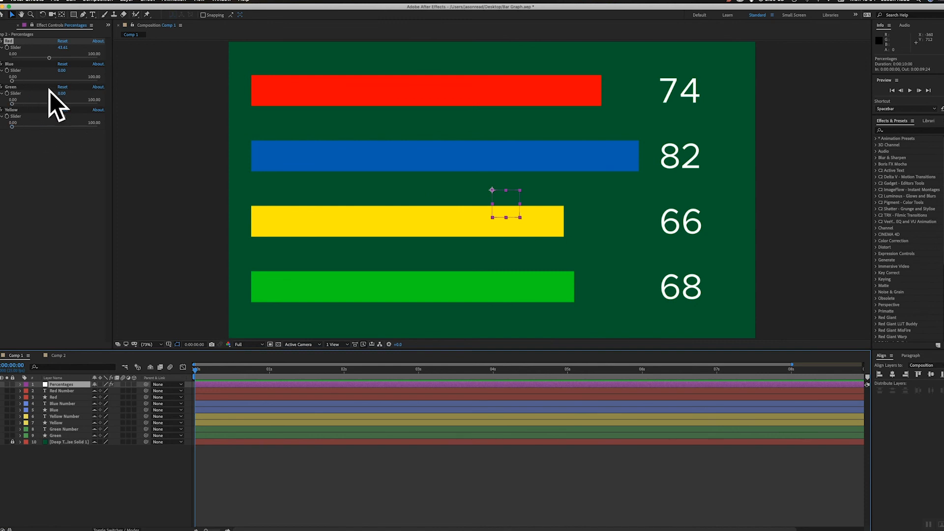
{"action": "mouse_move", "coordinate": [25, 96]}
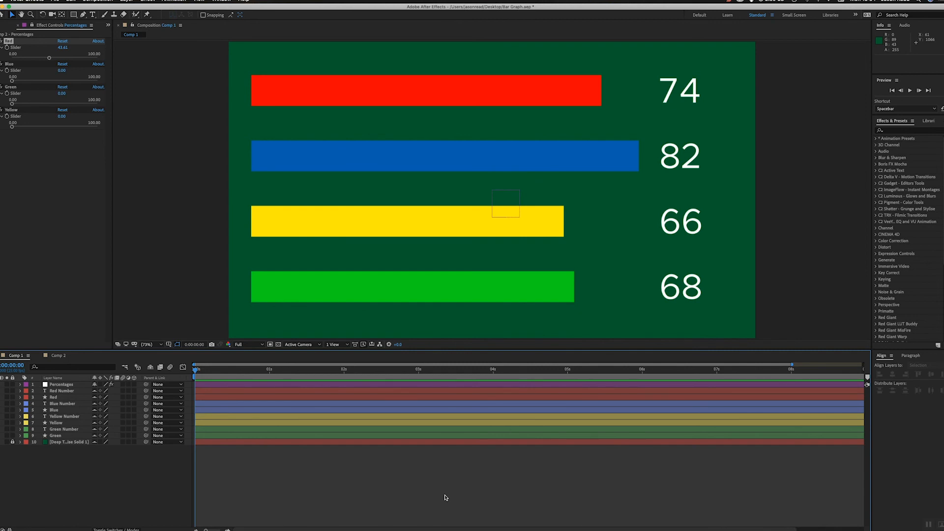
{"action": "mouse_move", "coordinate": [470, 505]}
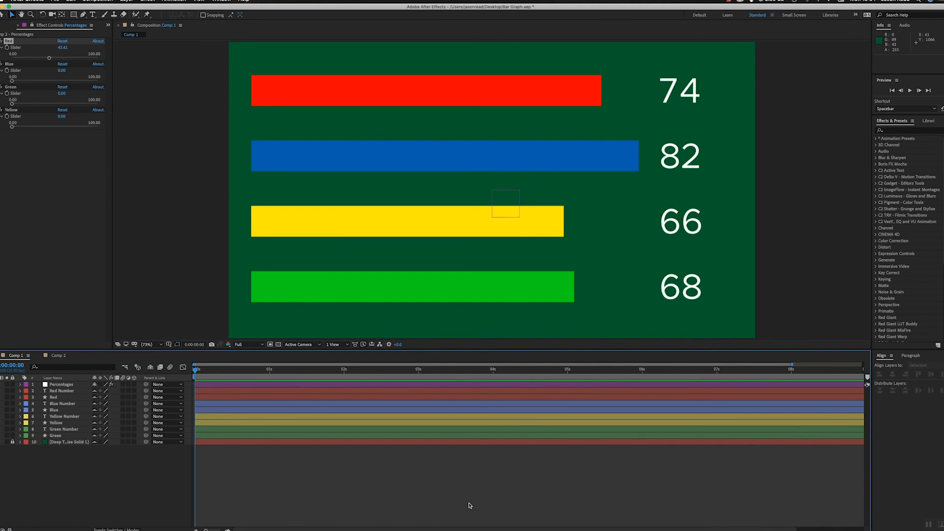